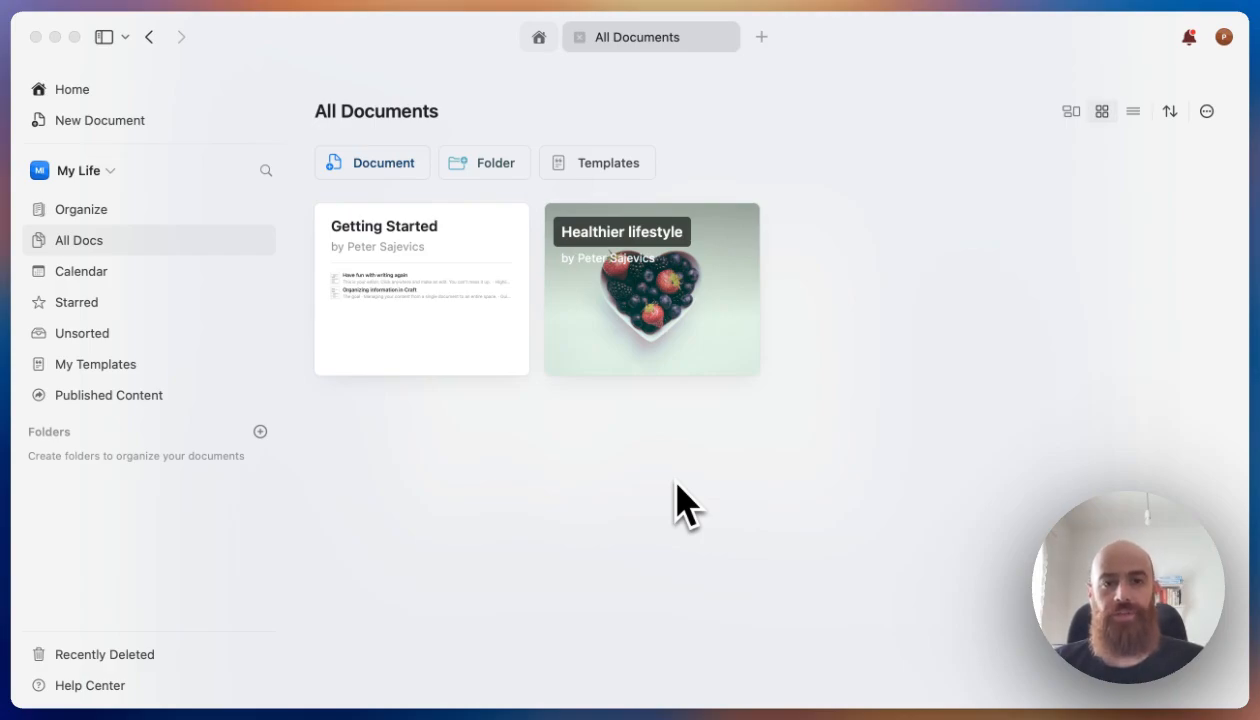
# Open the Healthier lifestyle document and scroll through its recipes, hydration sections and table of contents.
pyautogui.click(652, 290)
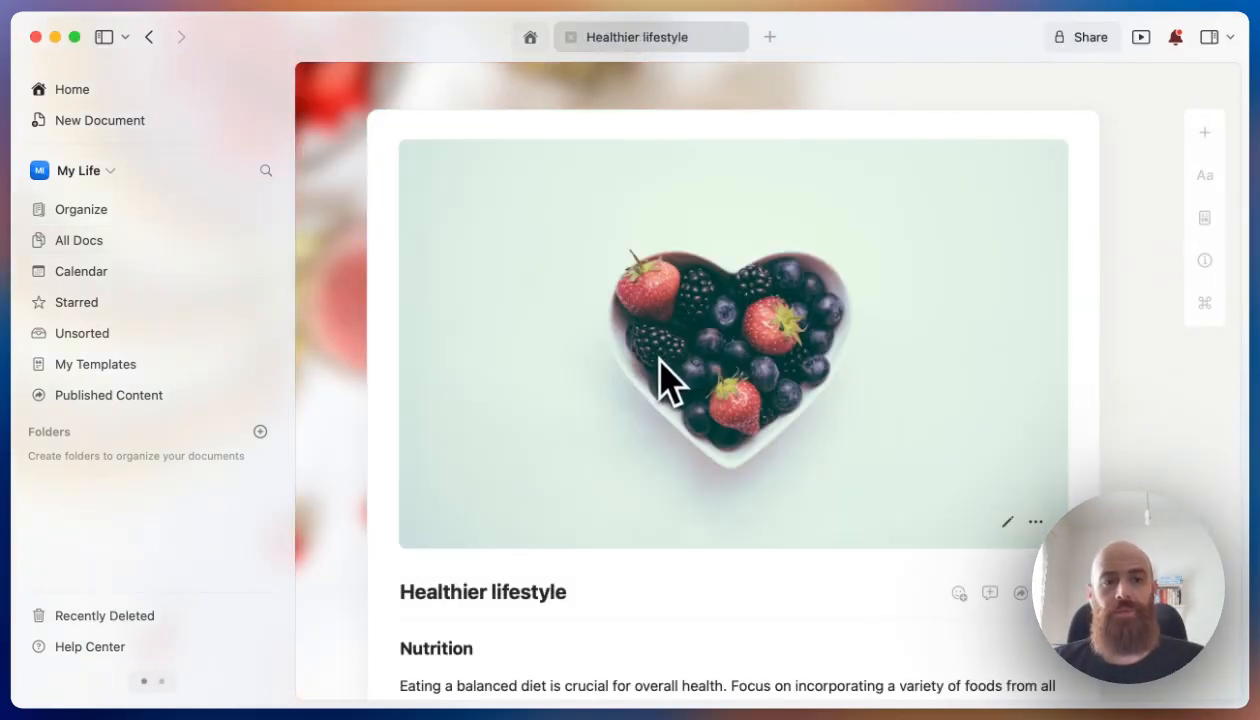
pyautogui.scroll(-3)
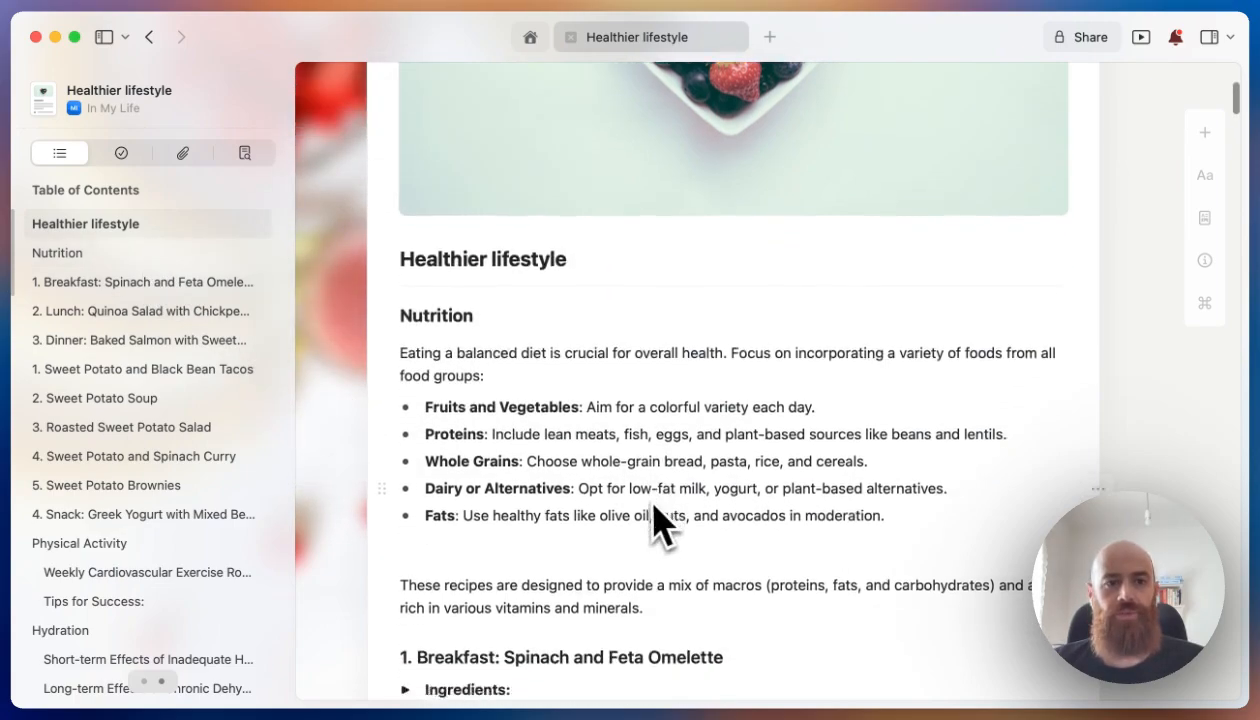
pyautogui.scroll(-3)
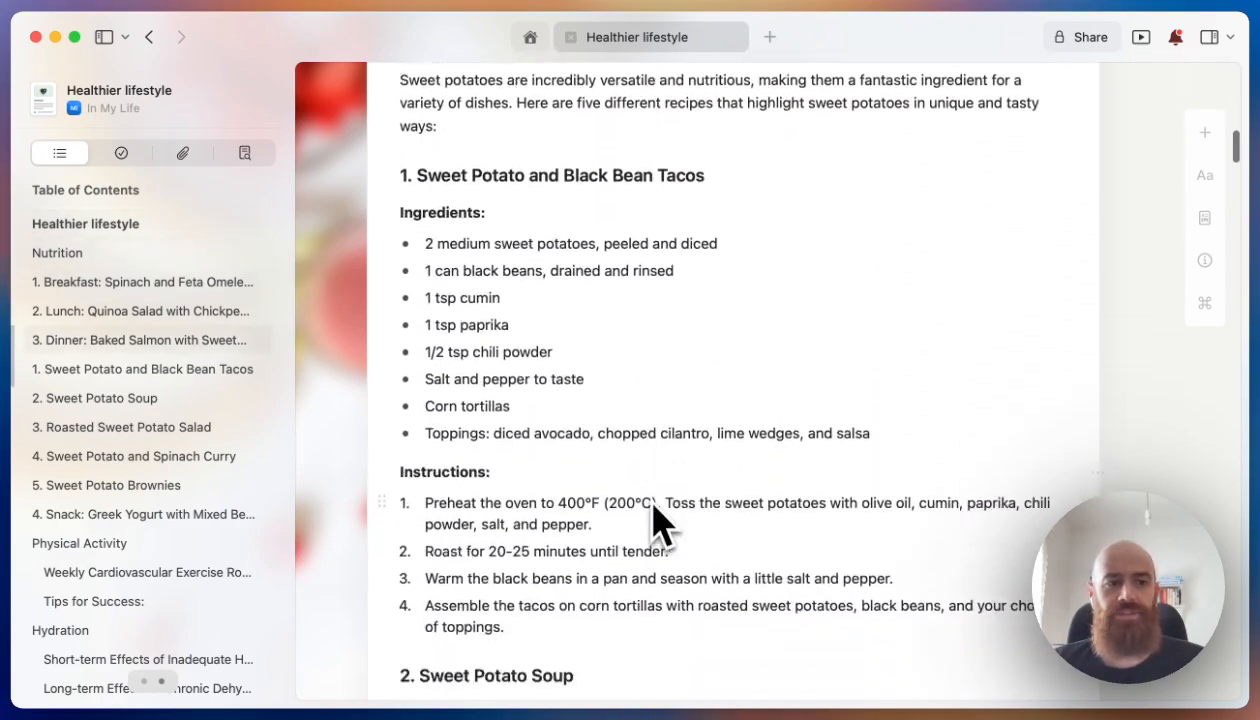
pyautogui.scroll(-3)
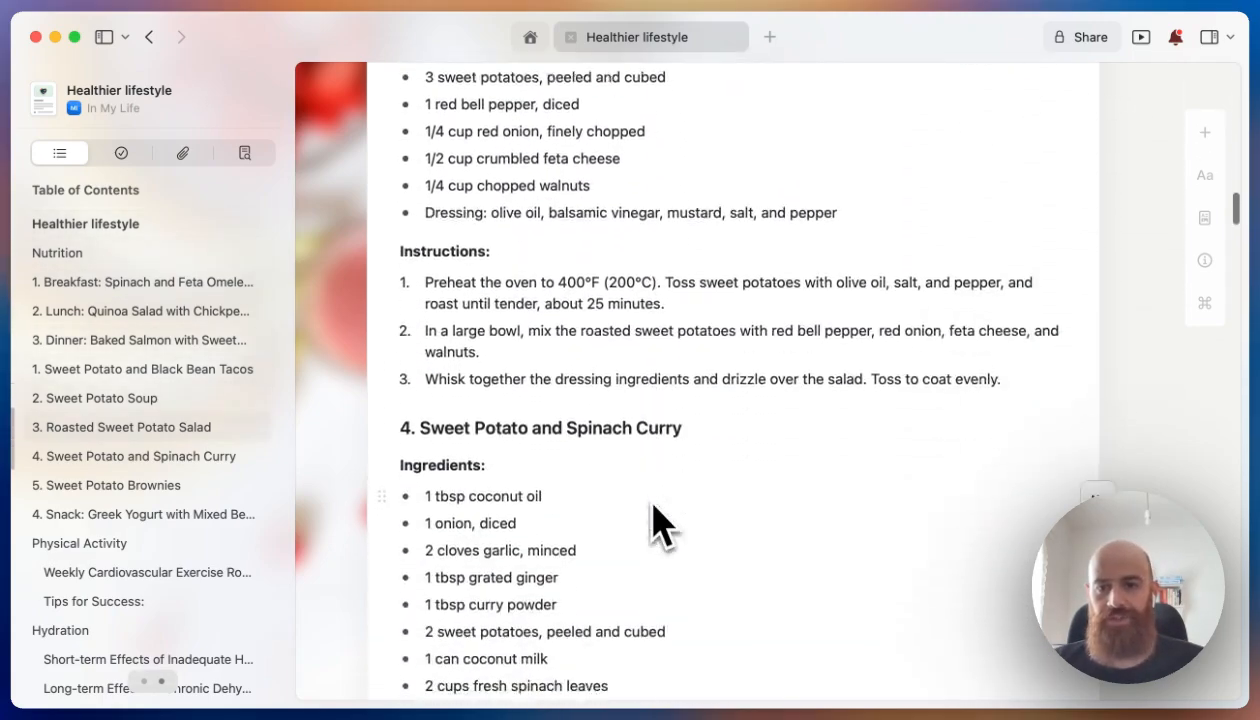
pyautogui.scroll(-3)
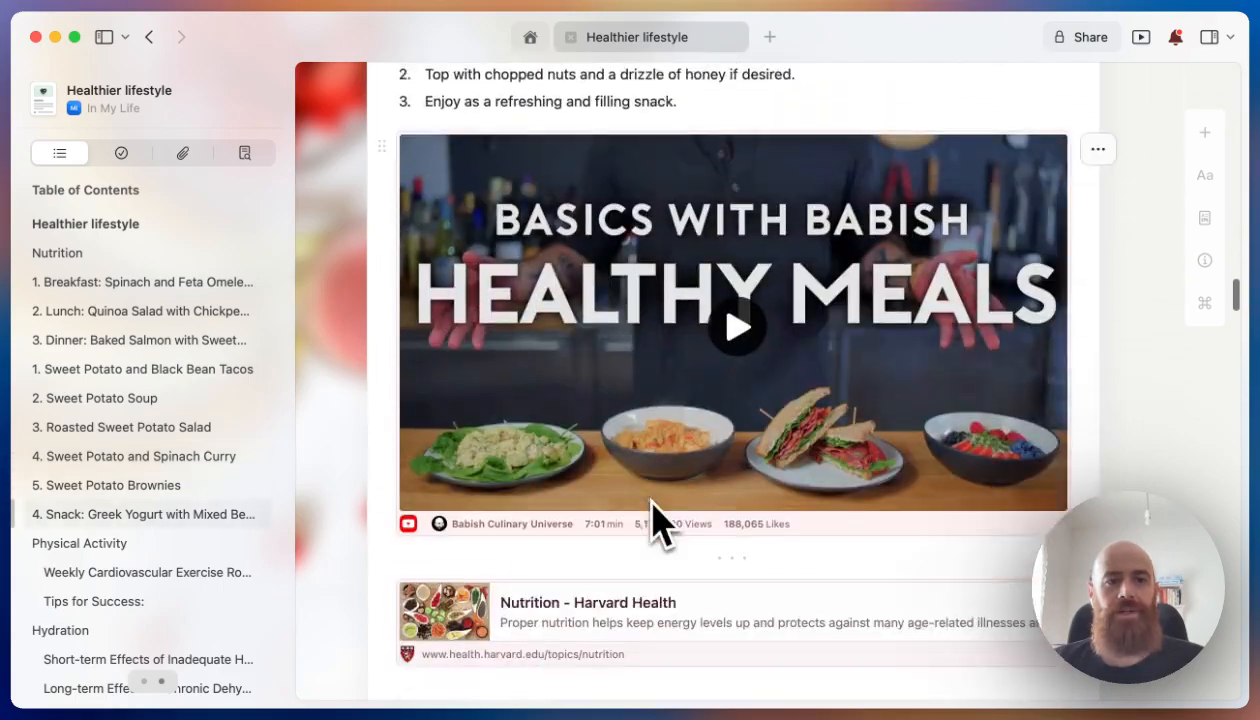
pyautogui.scroll(-3)
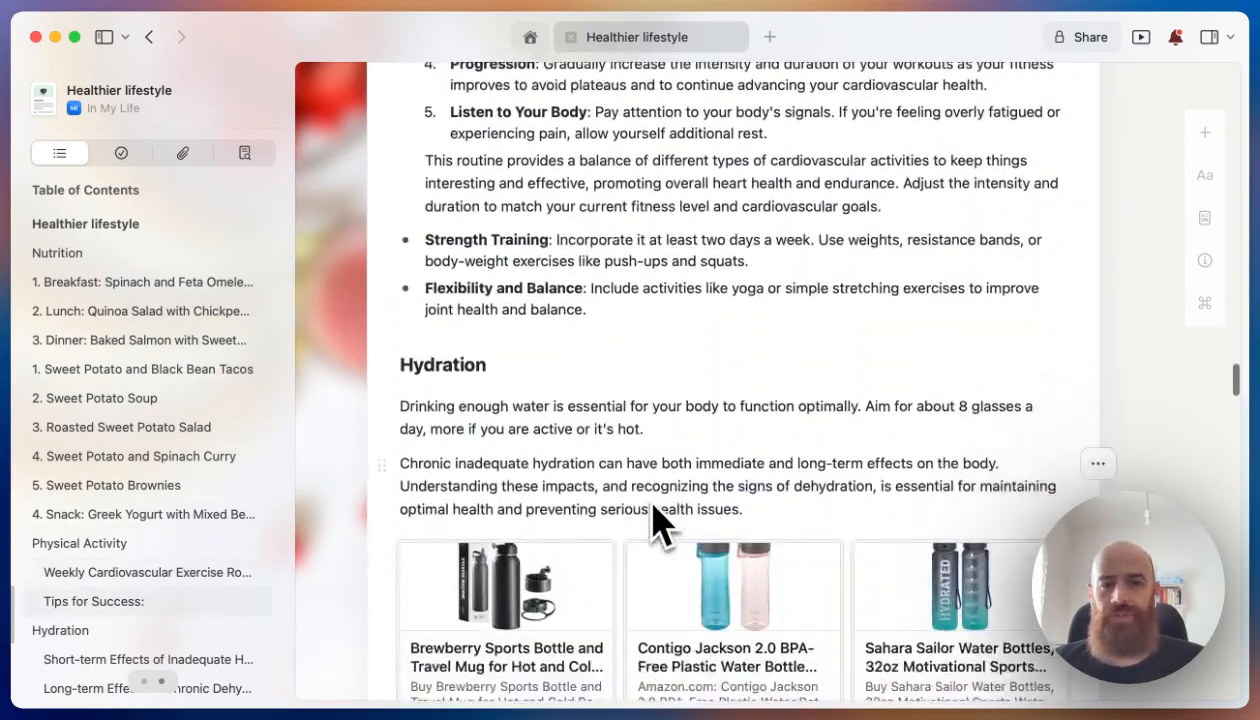
pyautogui.scroll(-3)
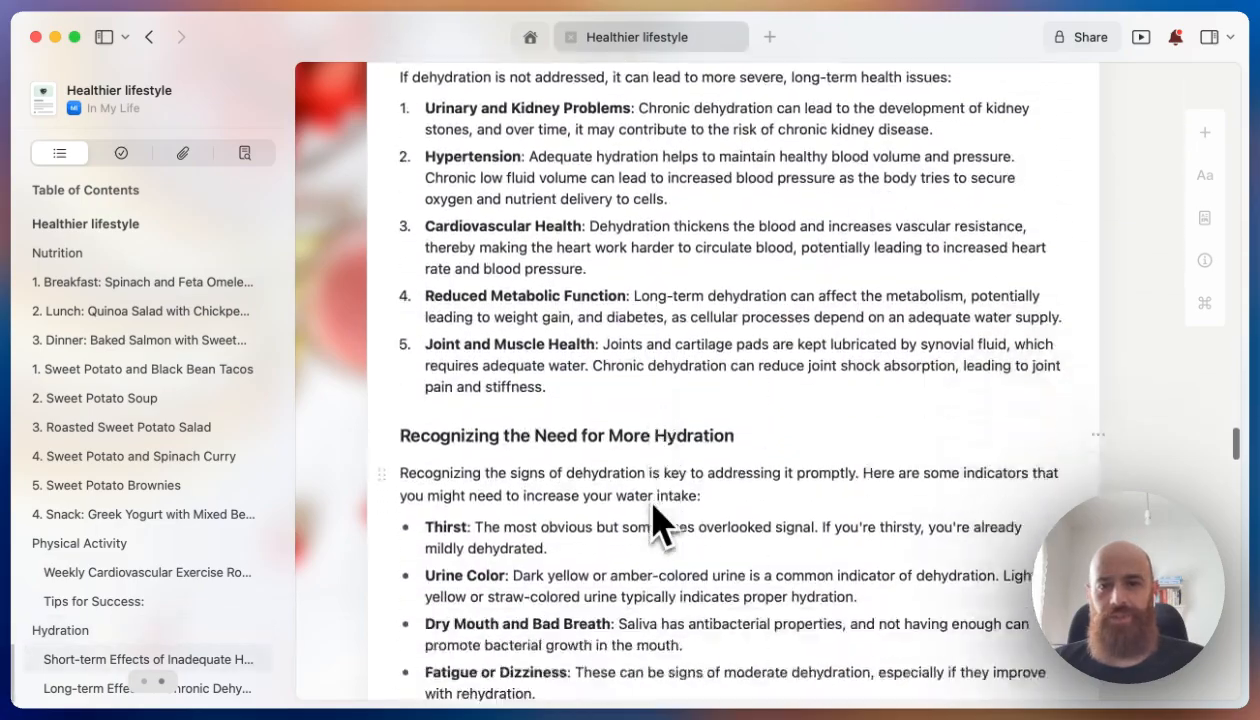
pyautogui.scroll(-3)
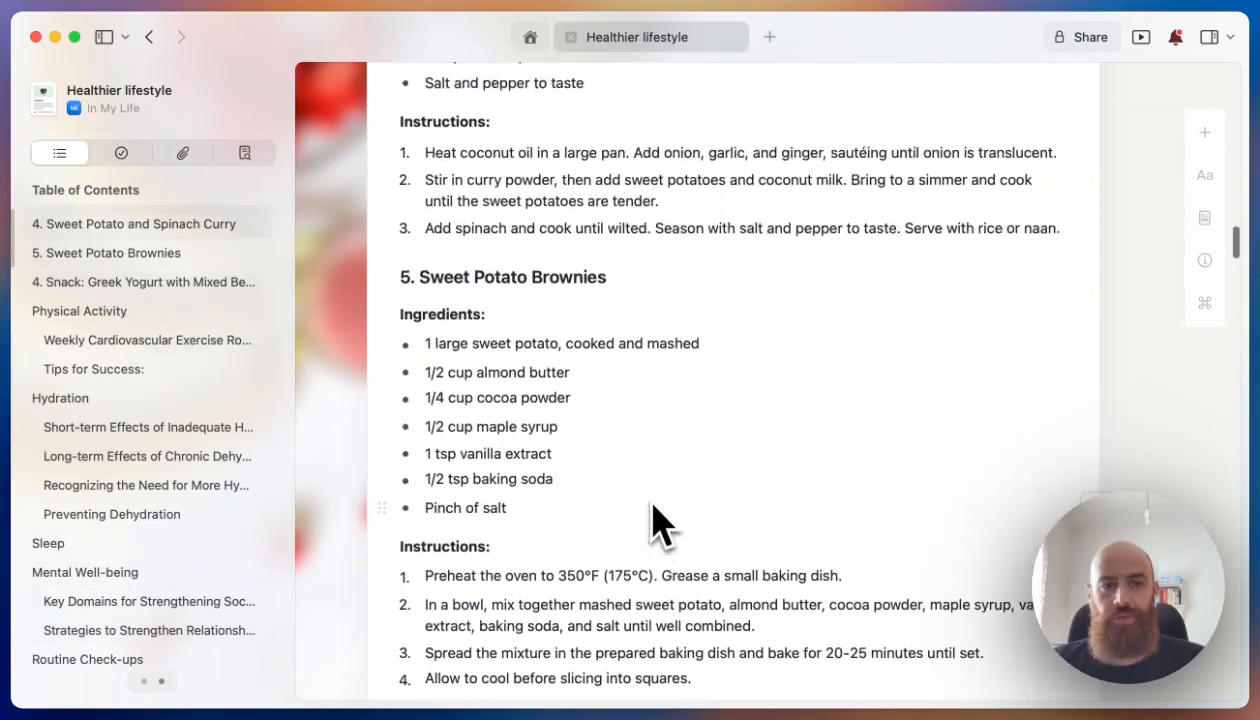
pyautogui.scroll(3)
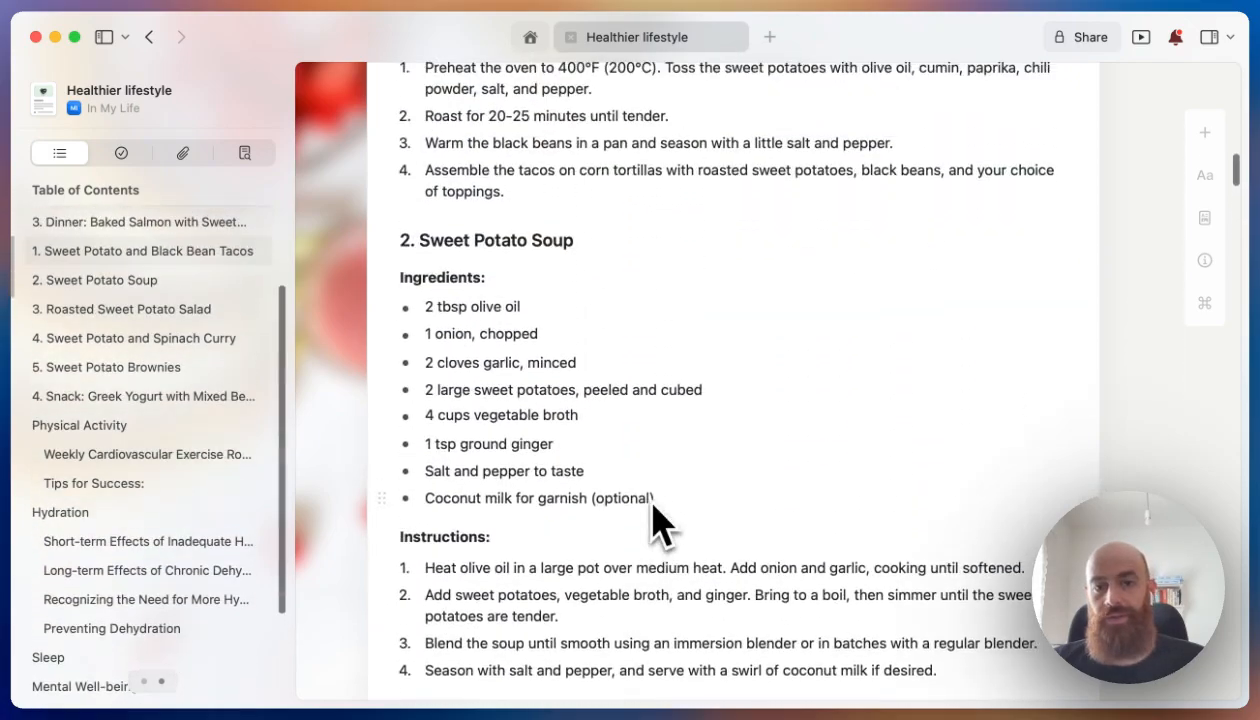
pyautogui.scroll(3)
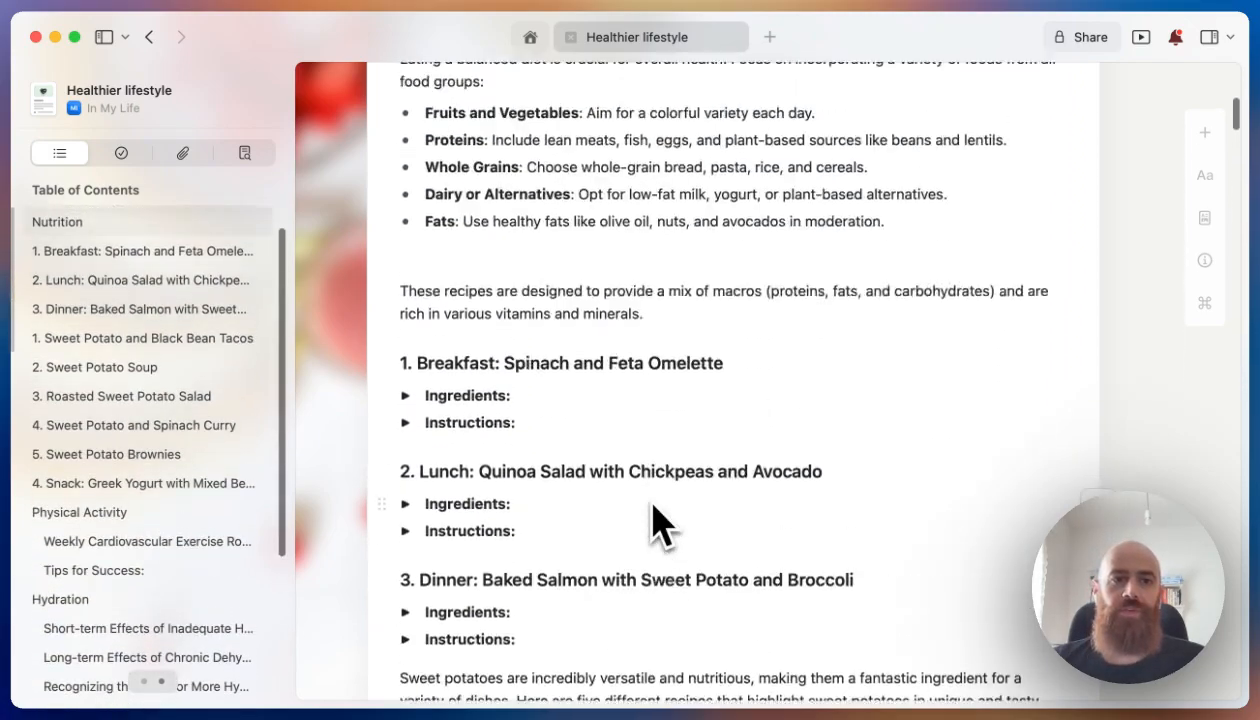
pyautogui.scroll(3)
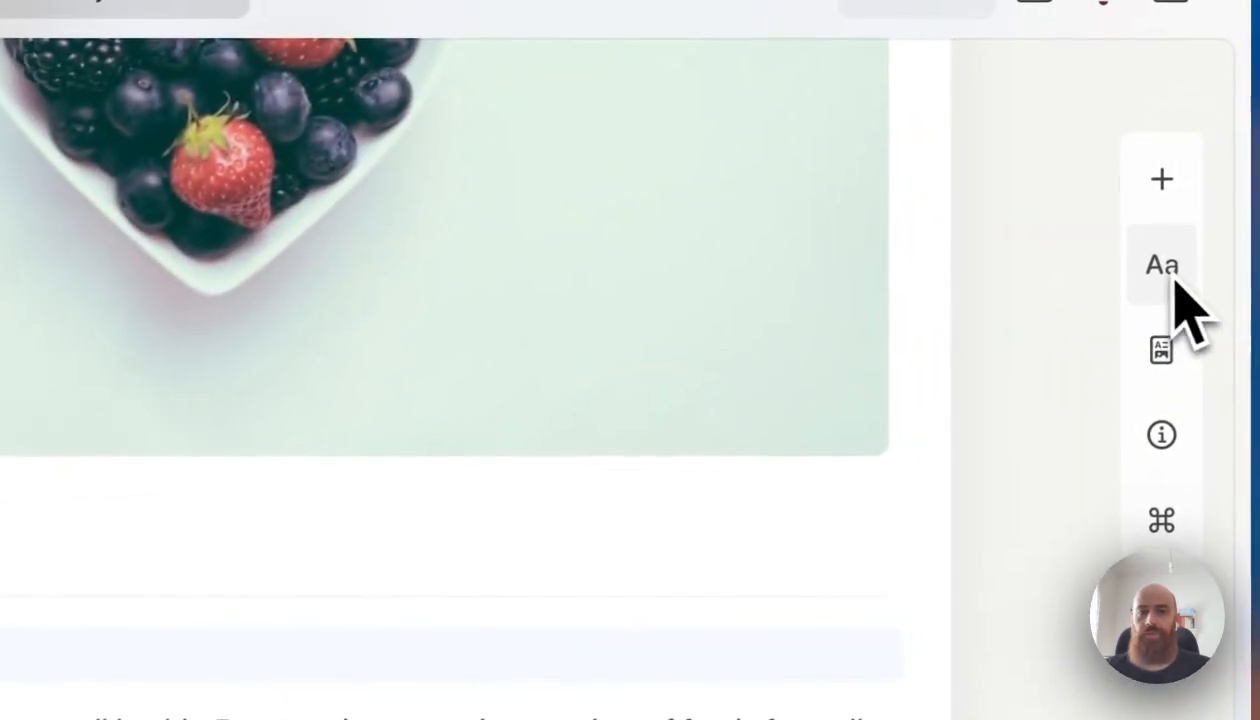
pyautogui.click(1161, 264)
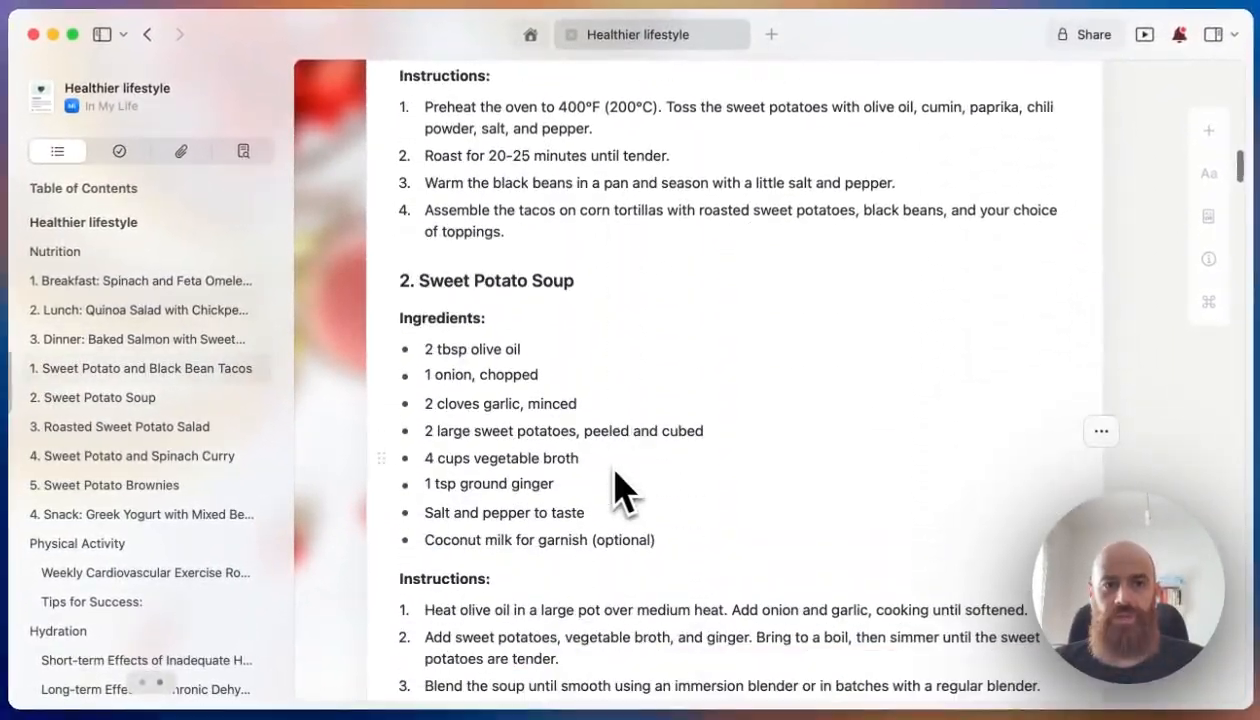
pyautogui.scroll(-3)
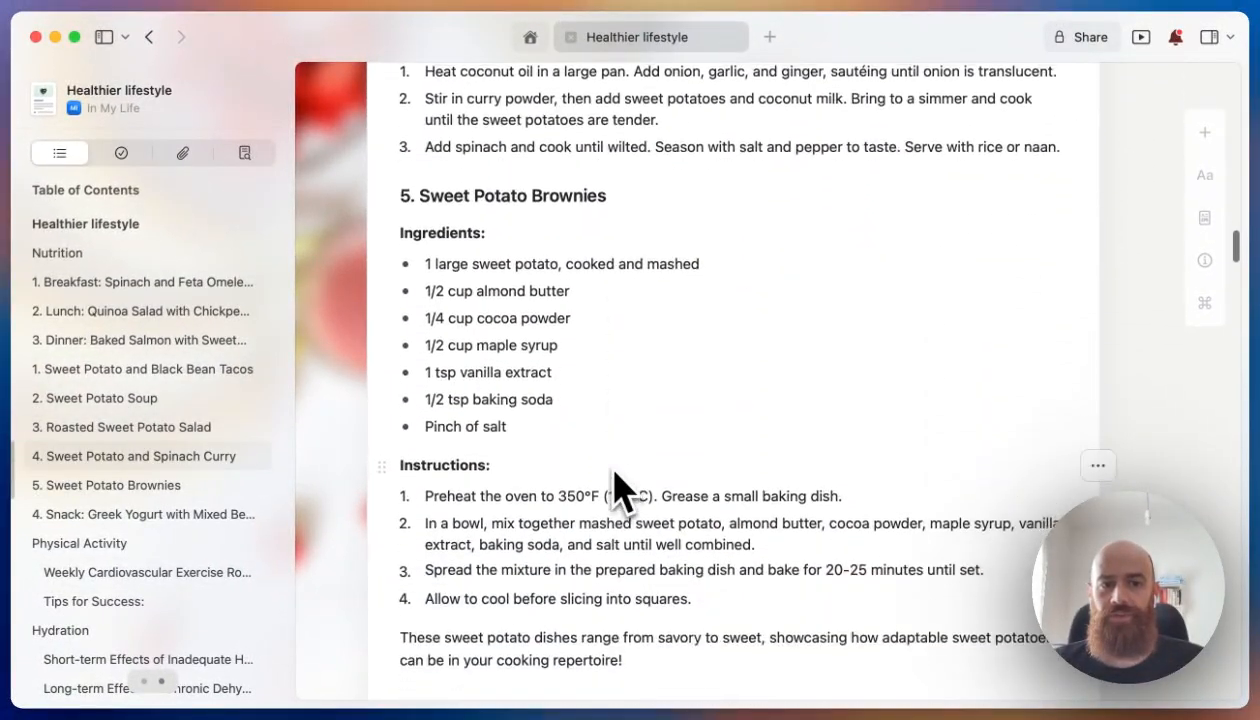
pyautogui.scroll(-3)
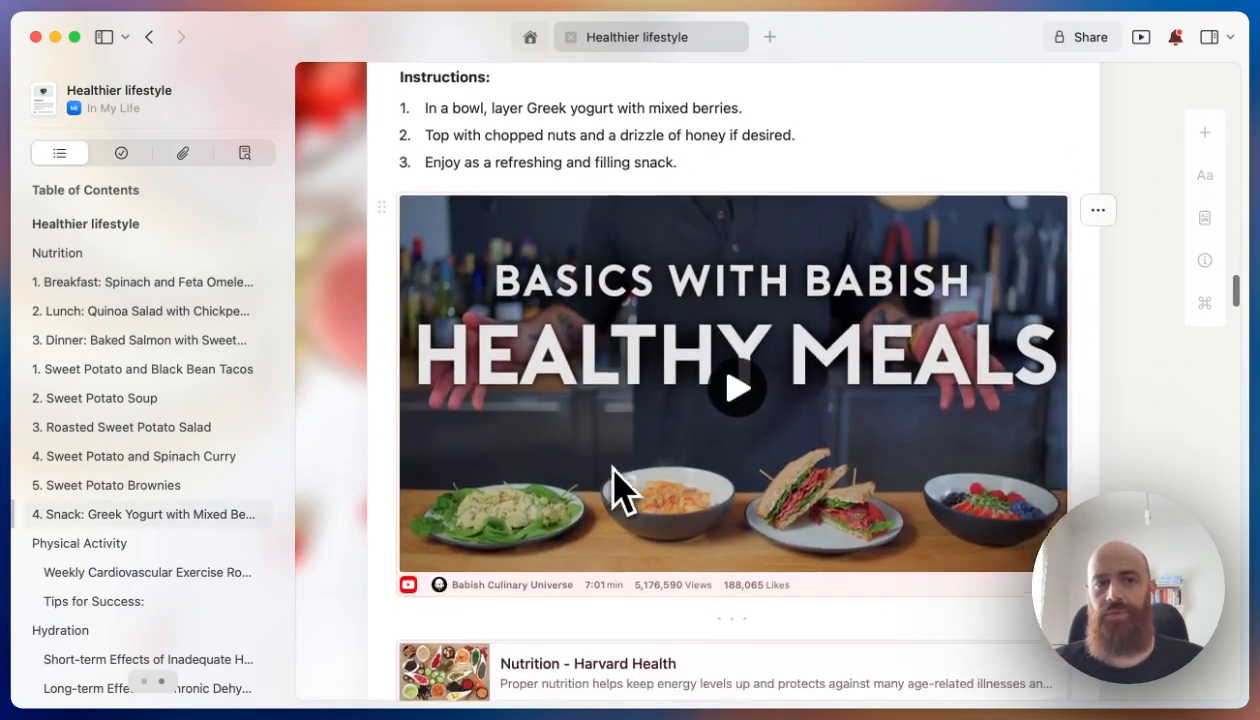
pyautogui.scroll(-3)
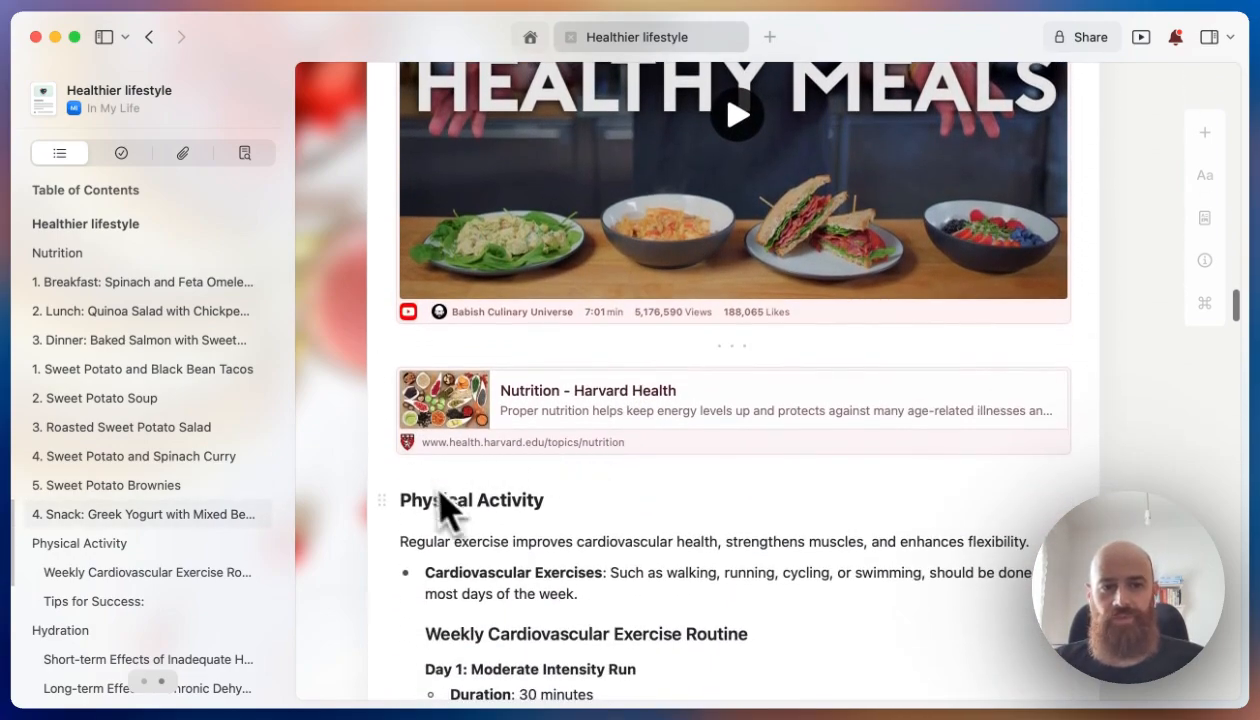
pyautogui.moveTo(550, 440)
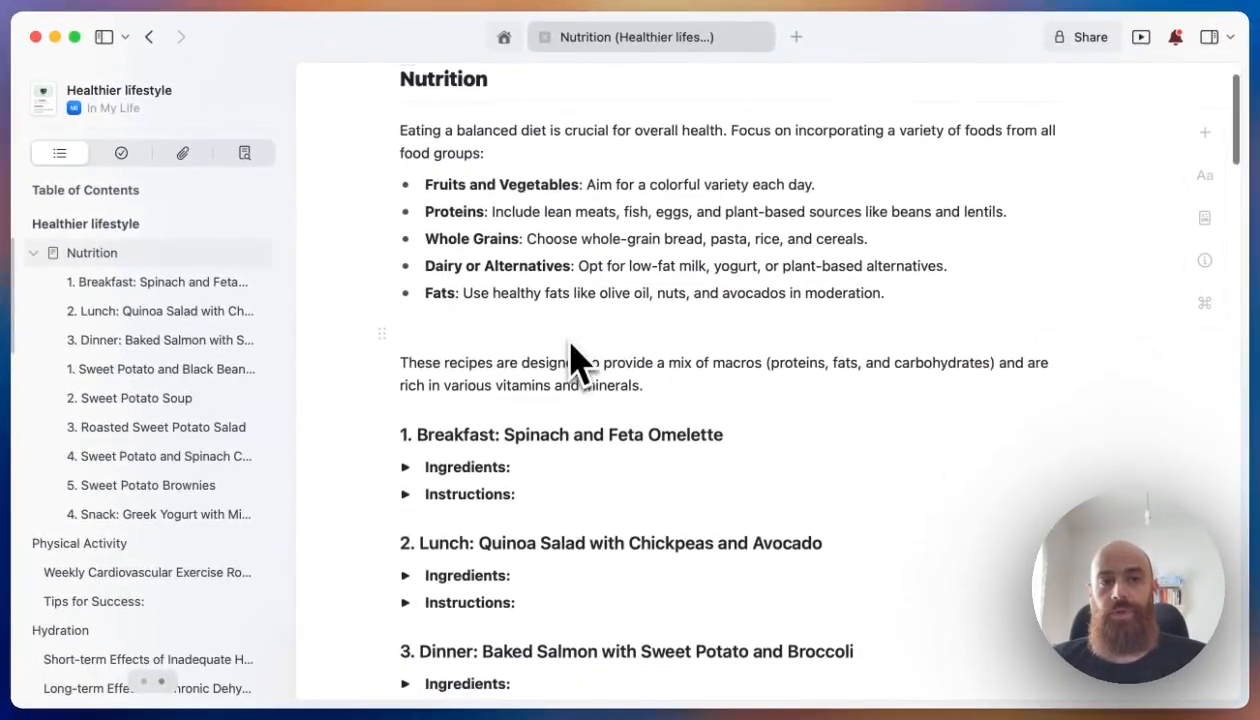
# Scroll through the Nutrition sub-page's breakfast, lunch and dinner recipes.
pyautogui.scroll(-3)
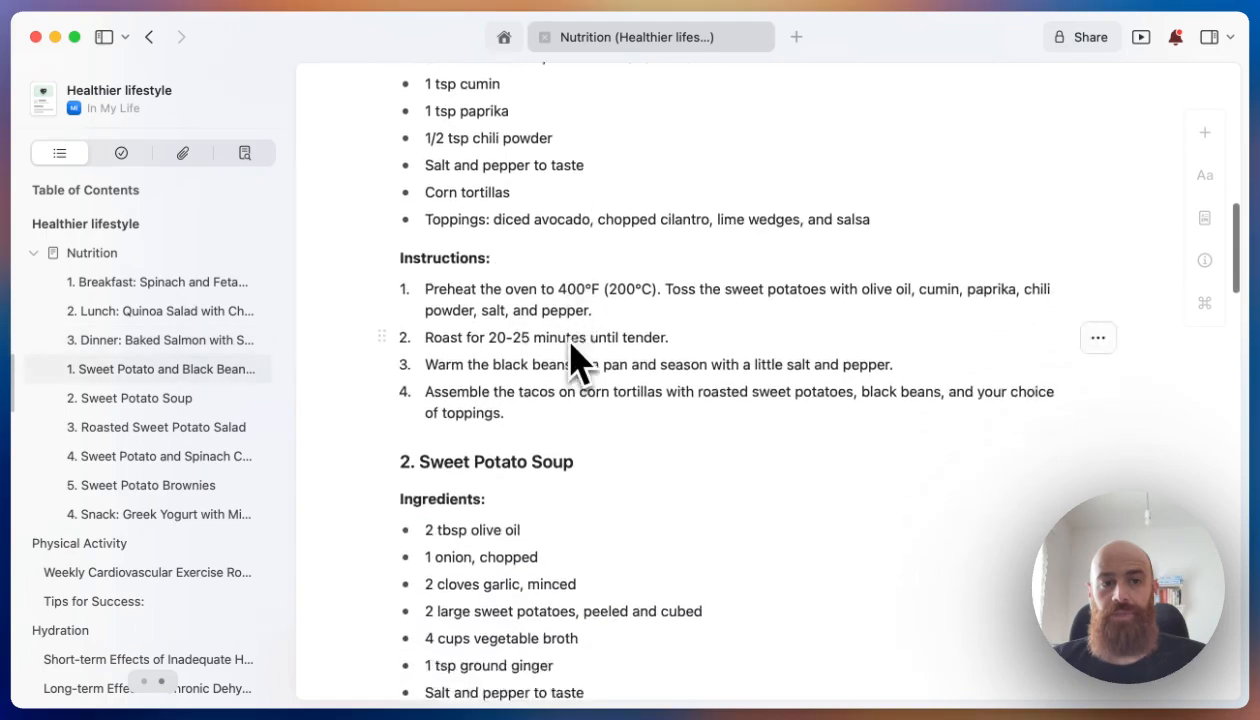
pyautogui.scroll(-3)
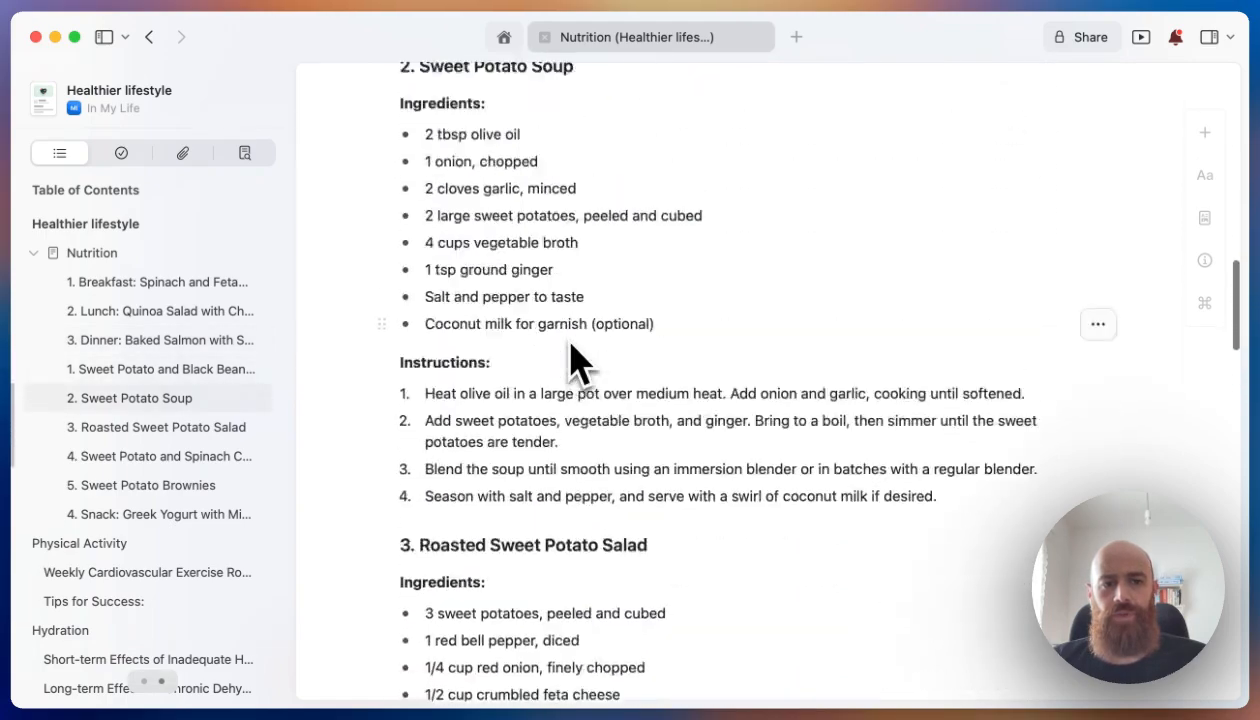
pyautogui.scroll(3)
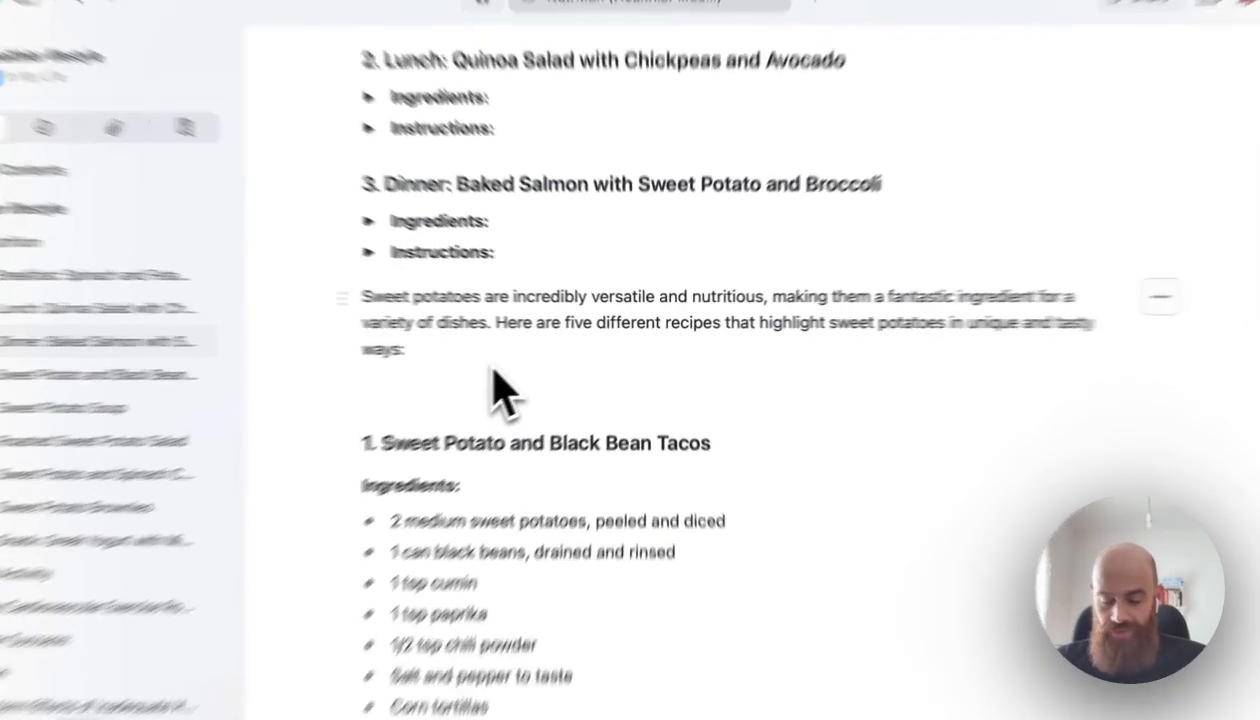
# Insert a card block with /card on the Nutrition page and preview layouts.
pyautogui.write('/card')
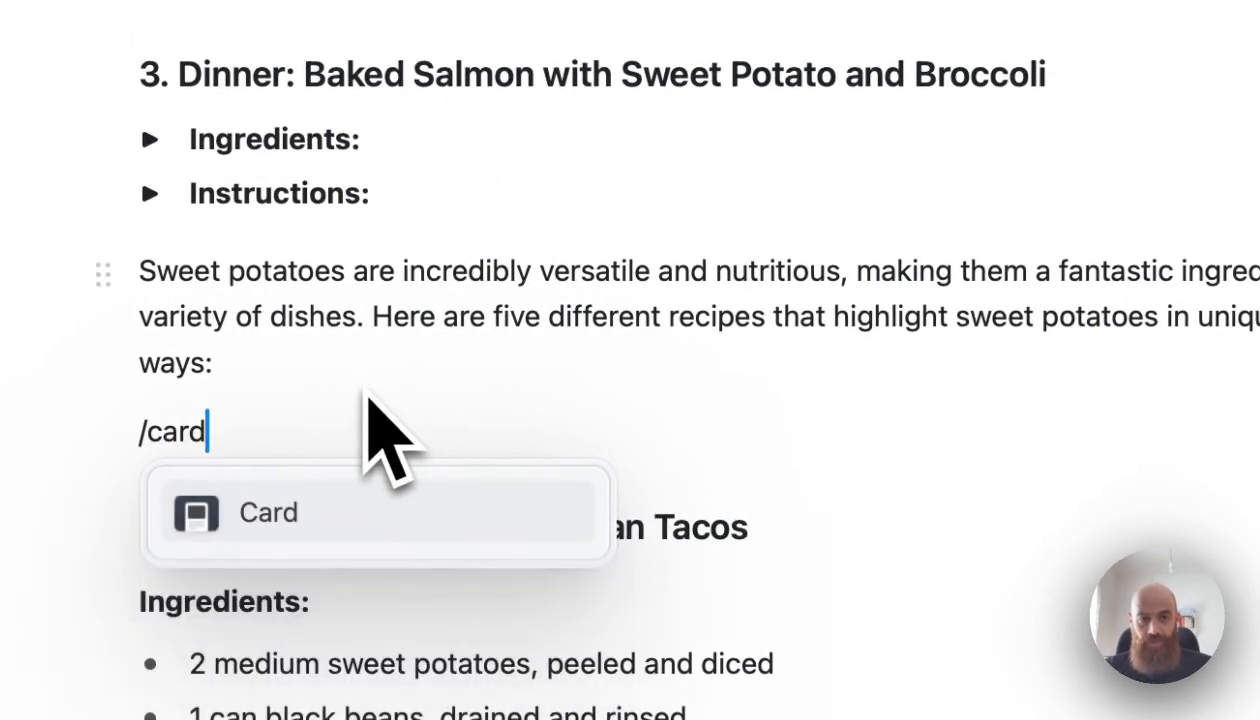
pyautogui.click(268, 512)
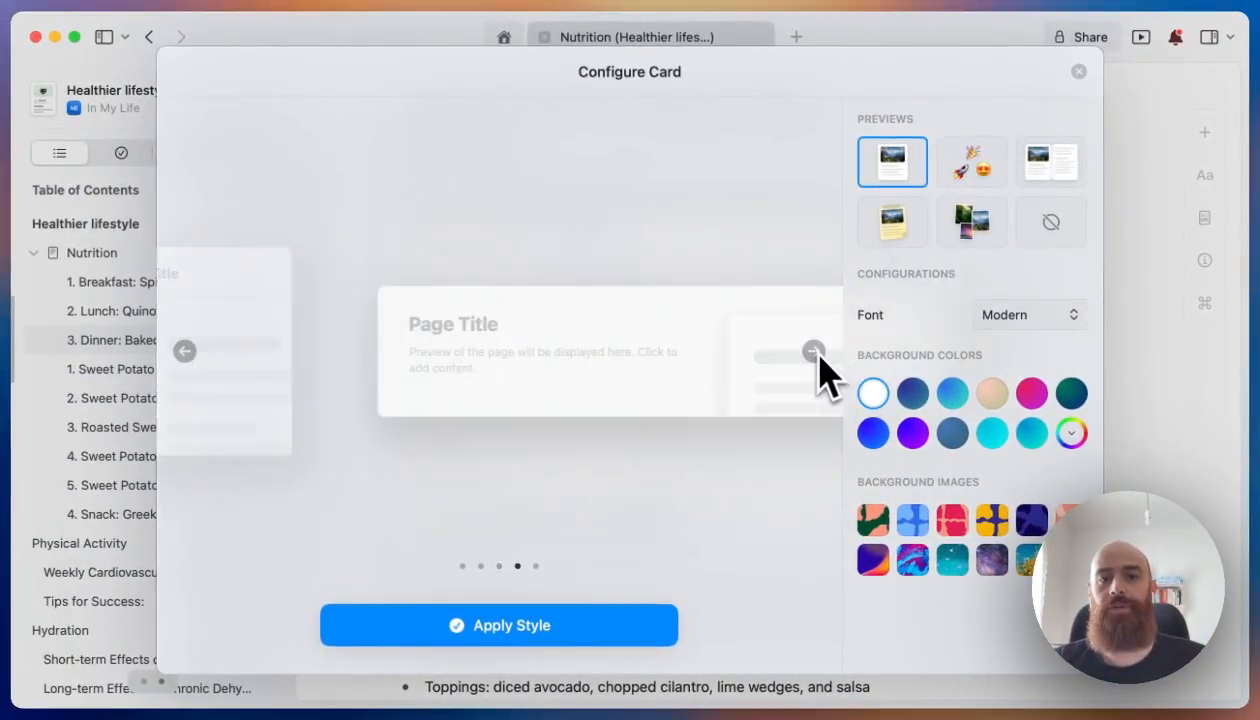
pyautogui.click(813, 351)
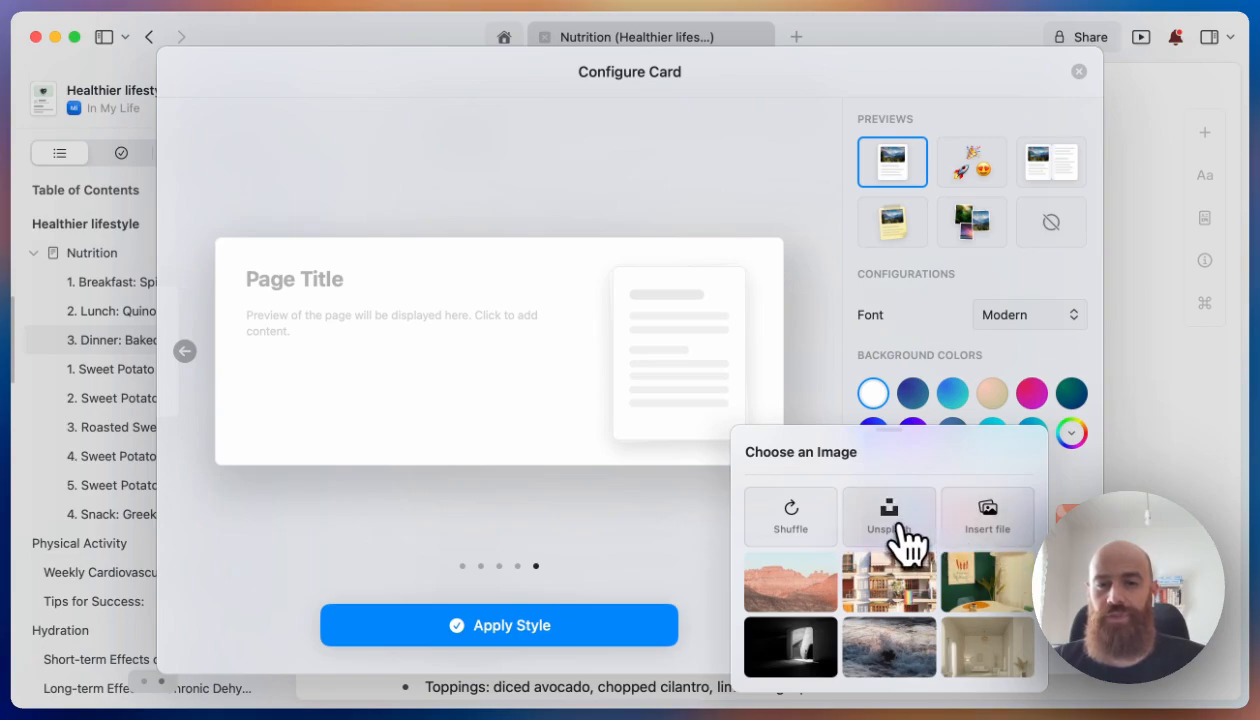
# Search Unsplash for 'sweet potato' and apply a sweet potato photo as the card cover.
pyautogui.click(889, 516)
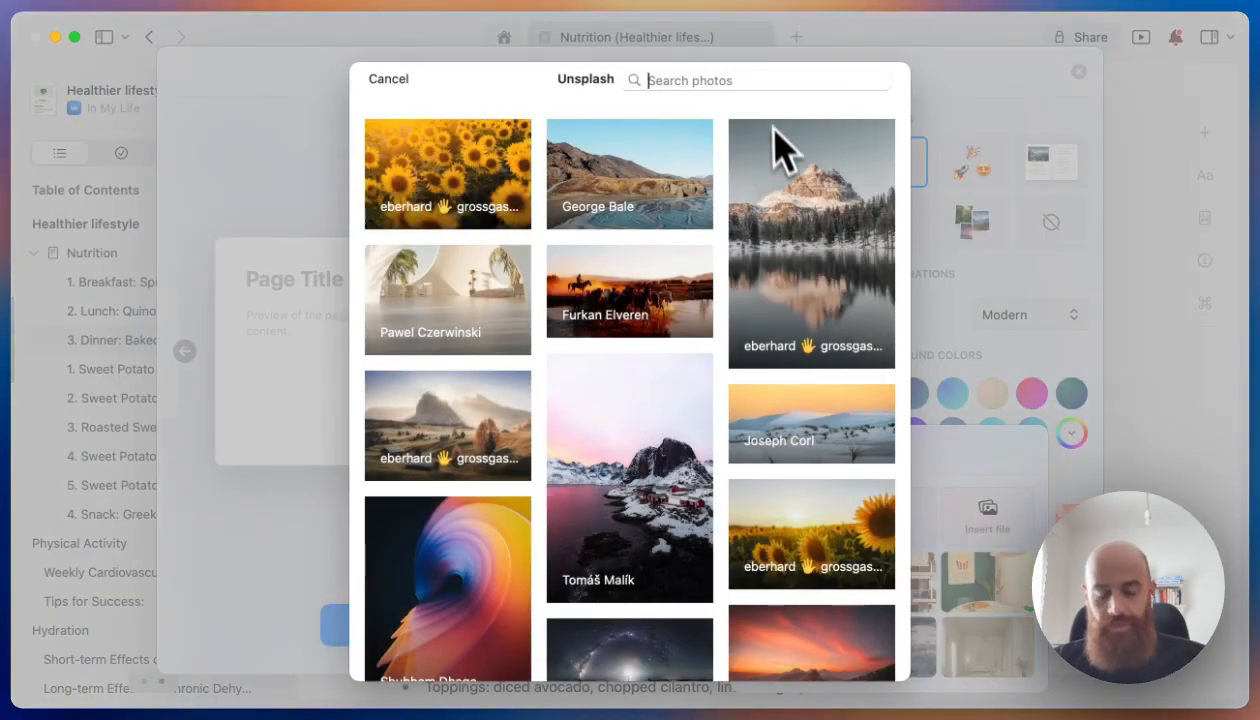
pyautogui.write('sweet pota')
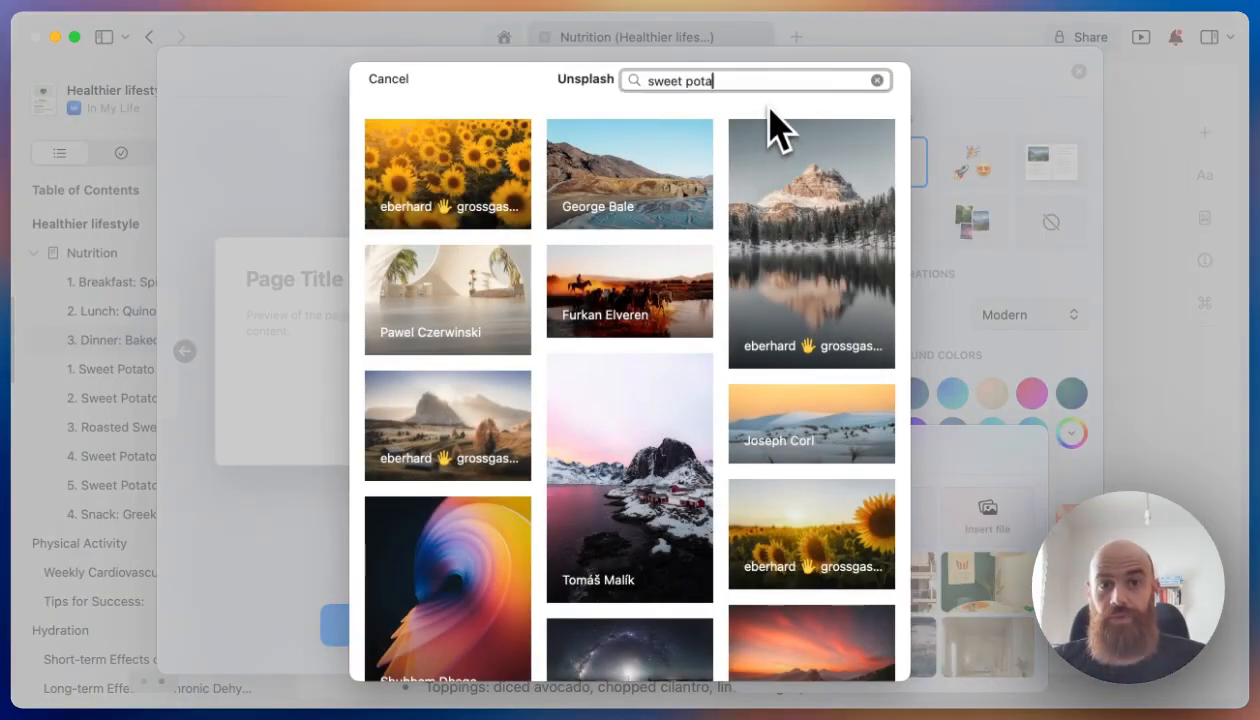
pyautogui.write('to')
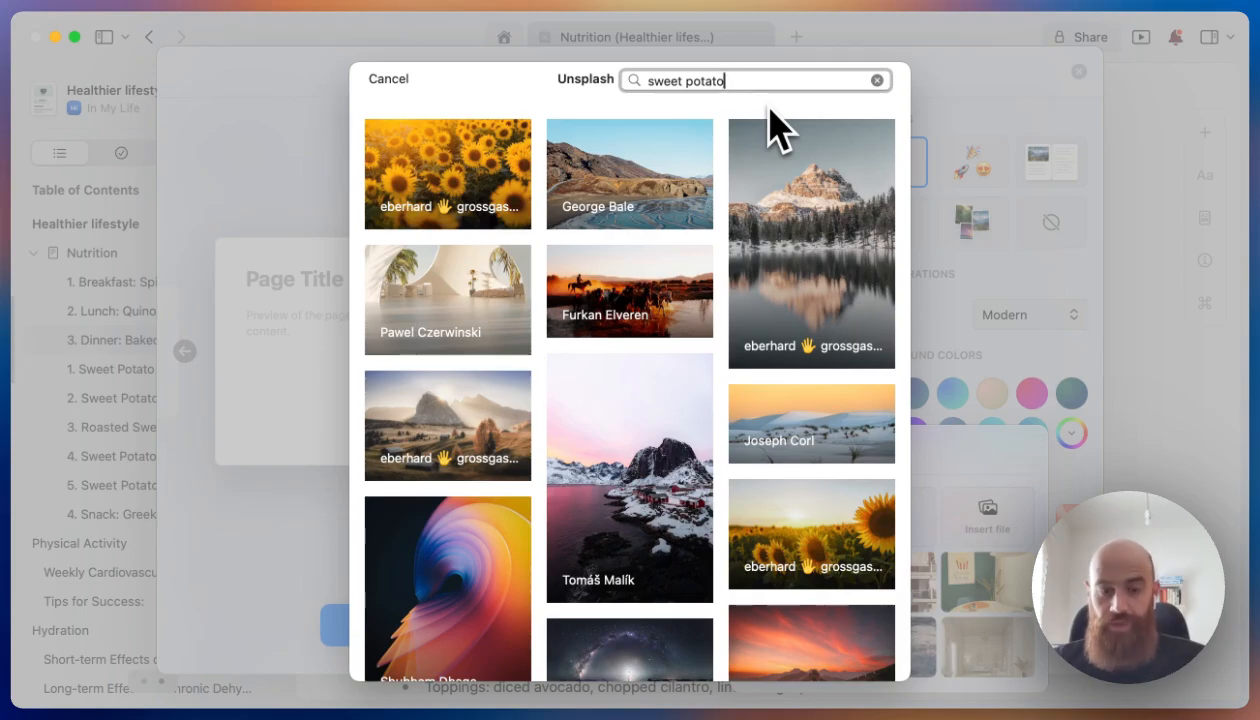
pyautogui.press('Return')
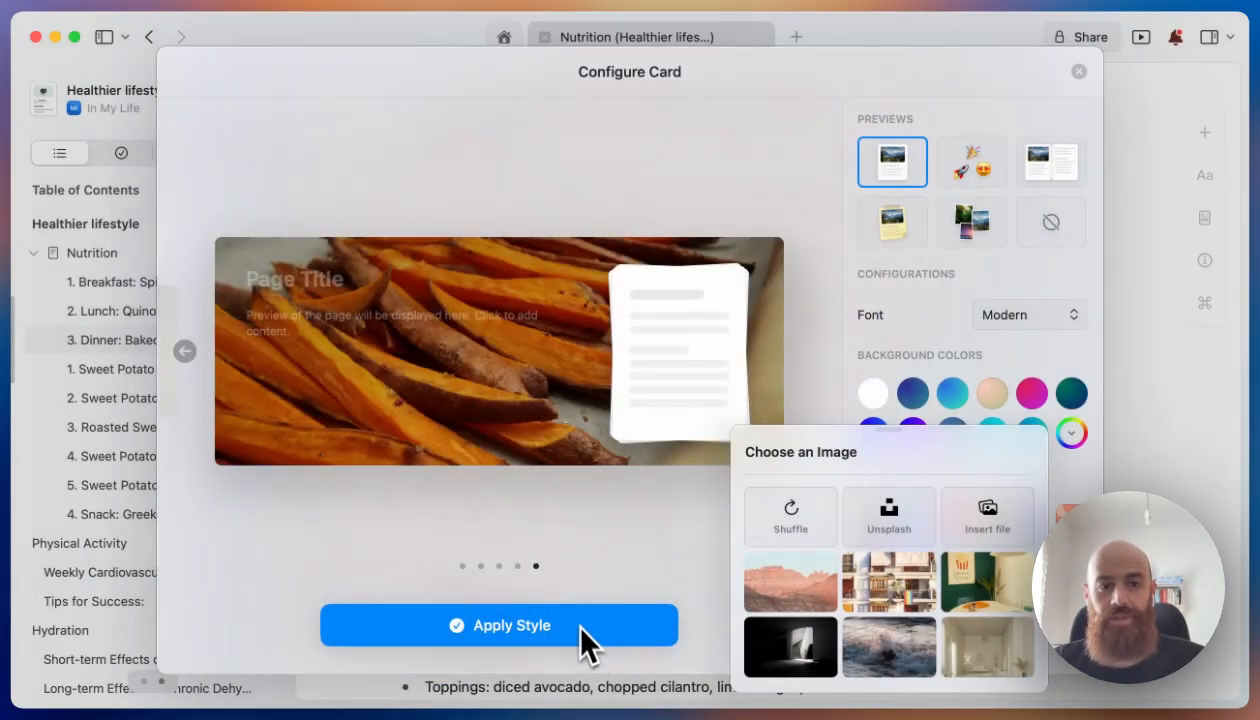
pyautogui.click(498, 625)
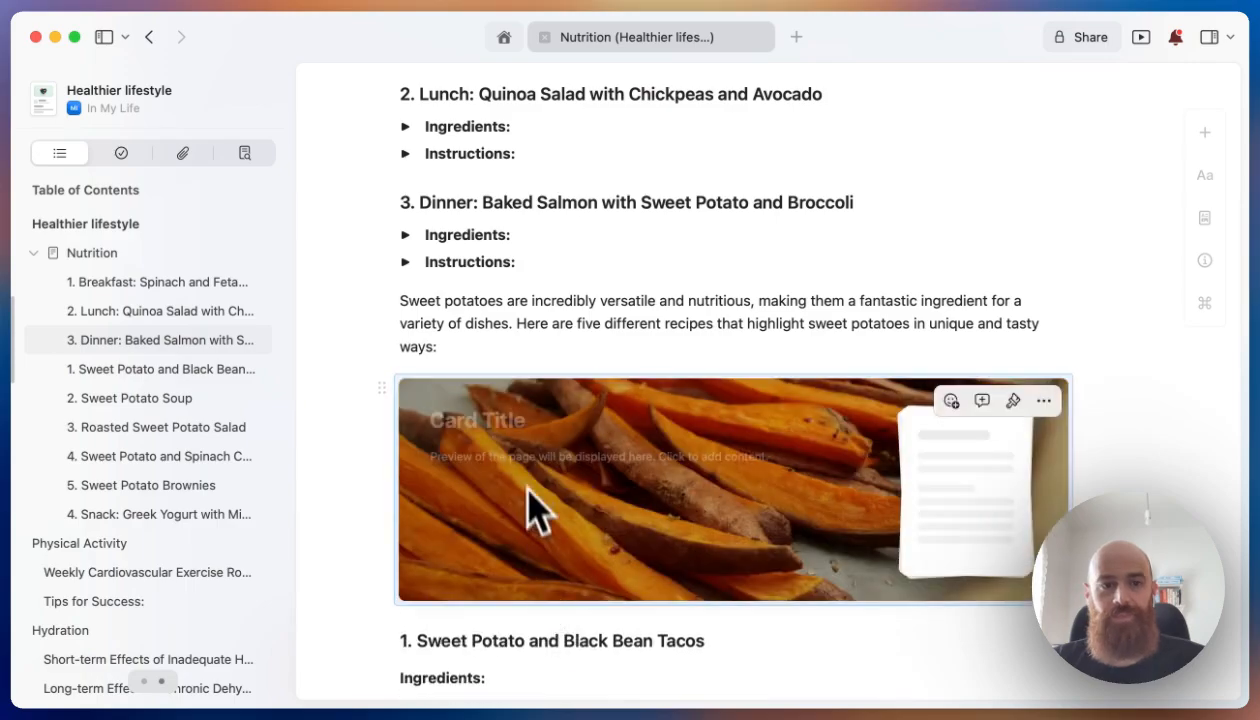
# Review the five sweet potato recipes and open the card's sub-page.
pyautogui.scroll(-3)
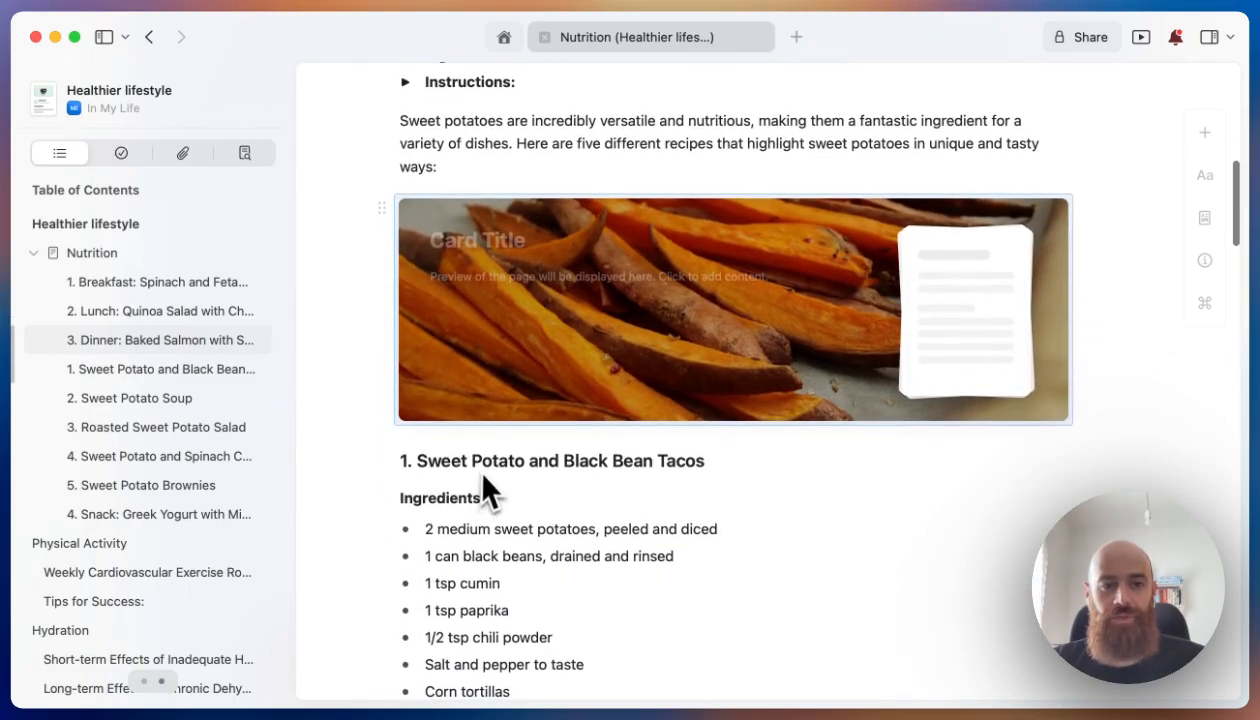
pyautogui.scroll(-3)
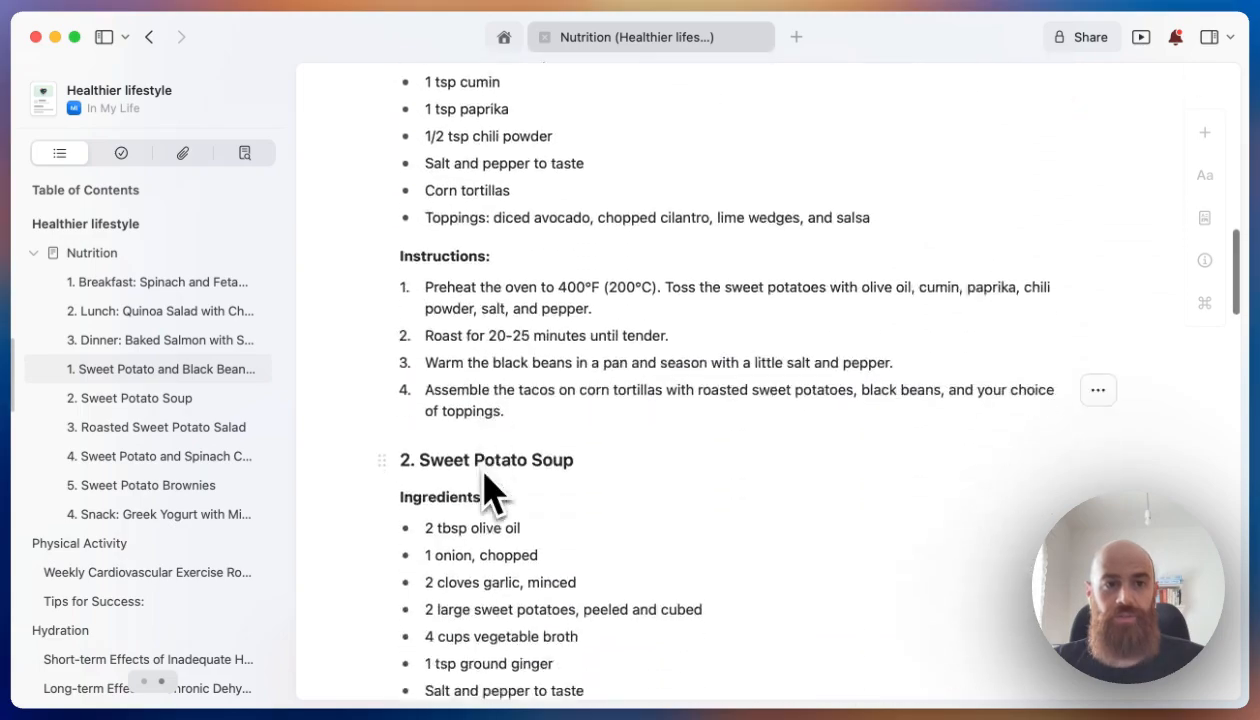
pyautogui.scroll(-3)
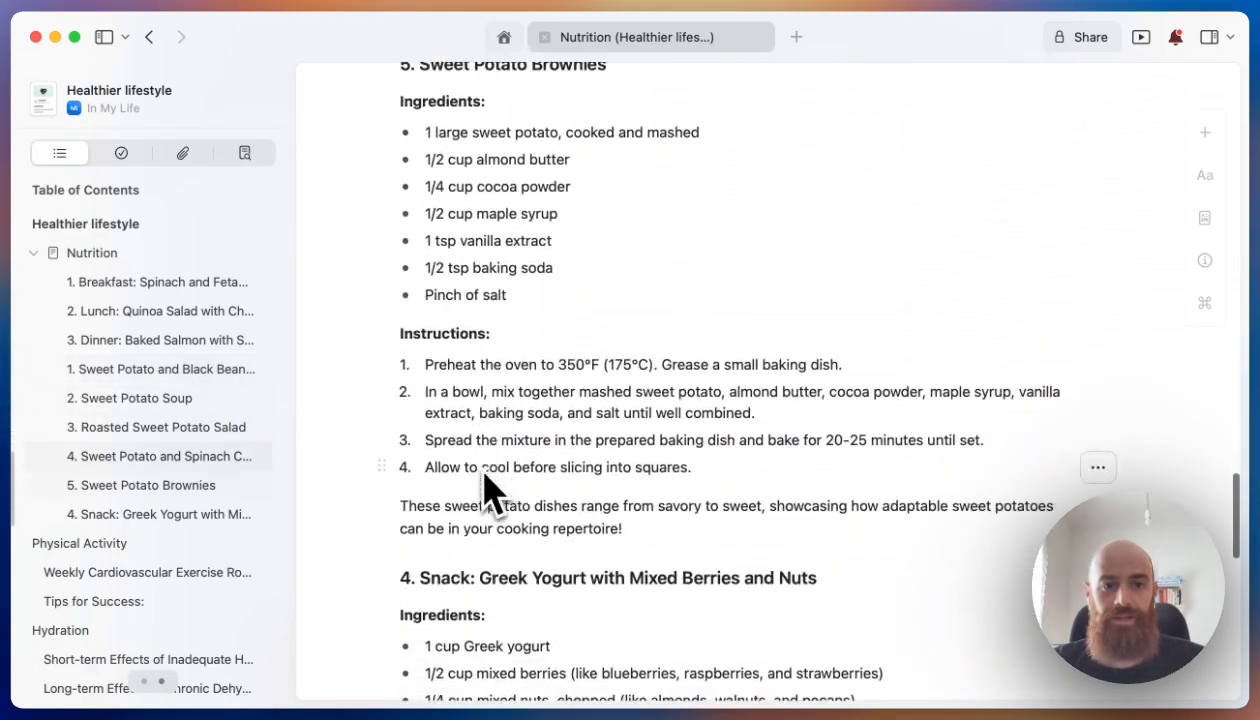
pyautogui.scroll(-3)
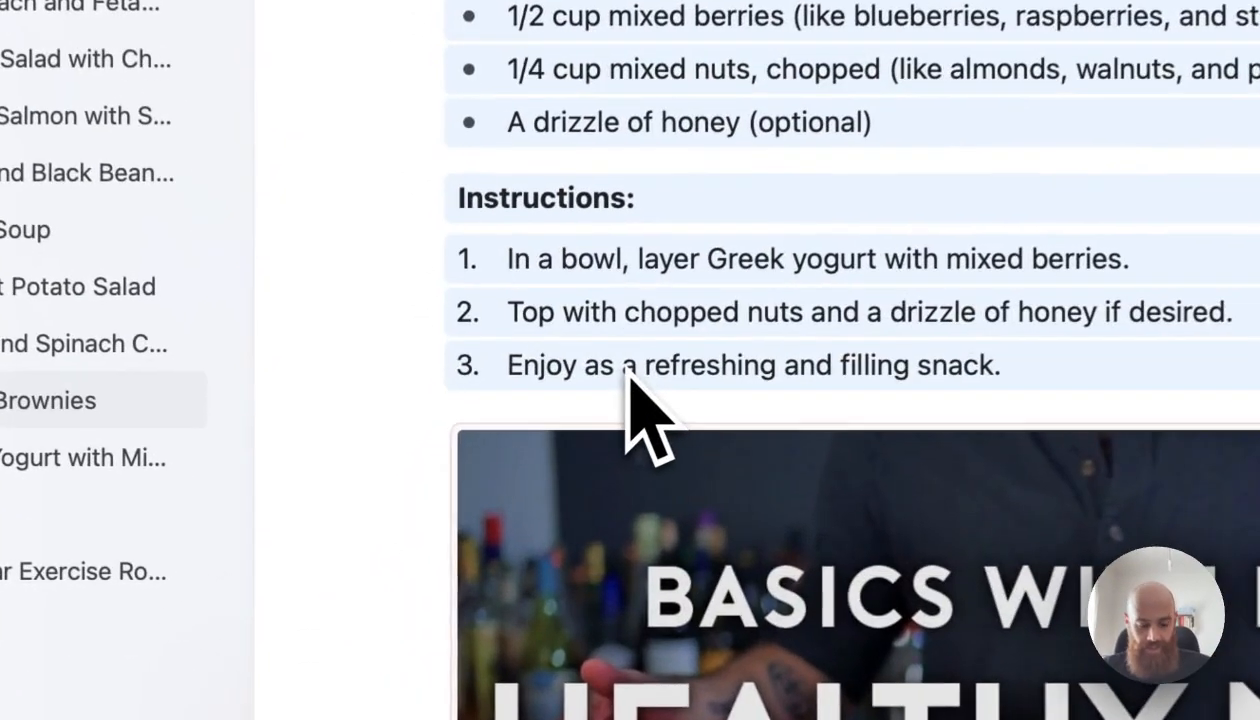
pyautogui.scroll(3)
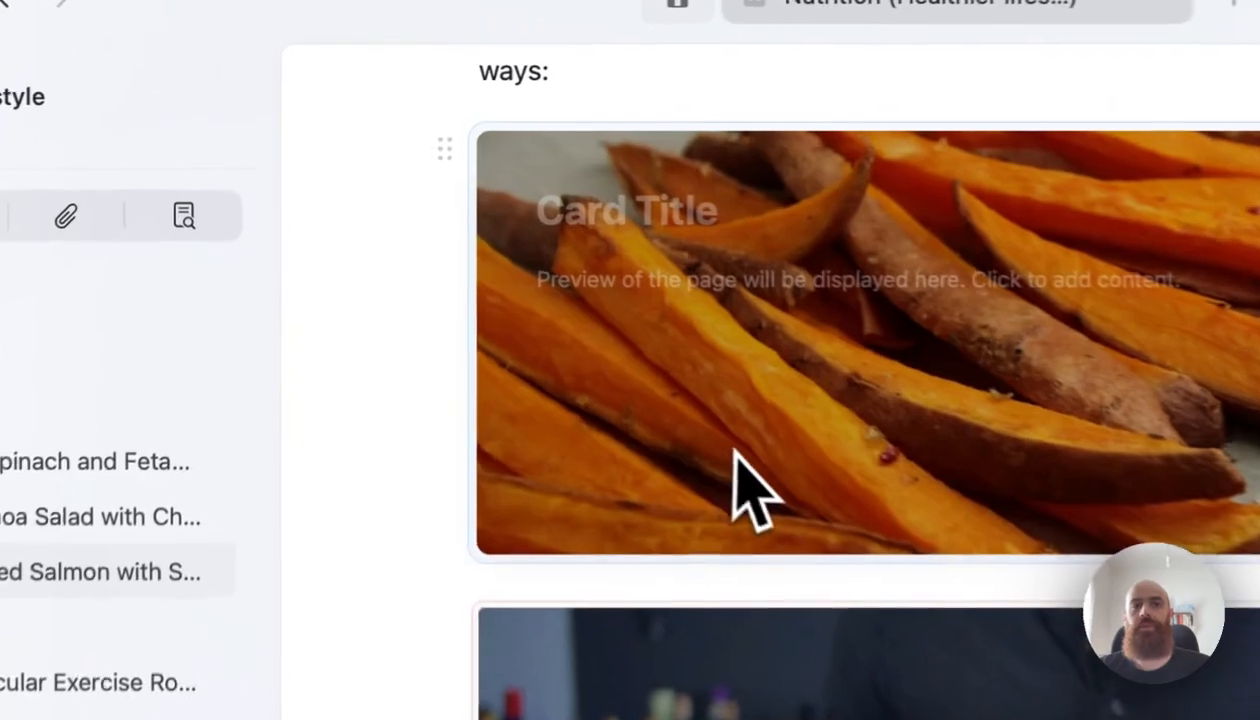
pyautogui.click(750, 490)
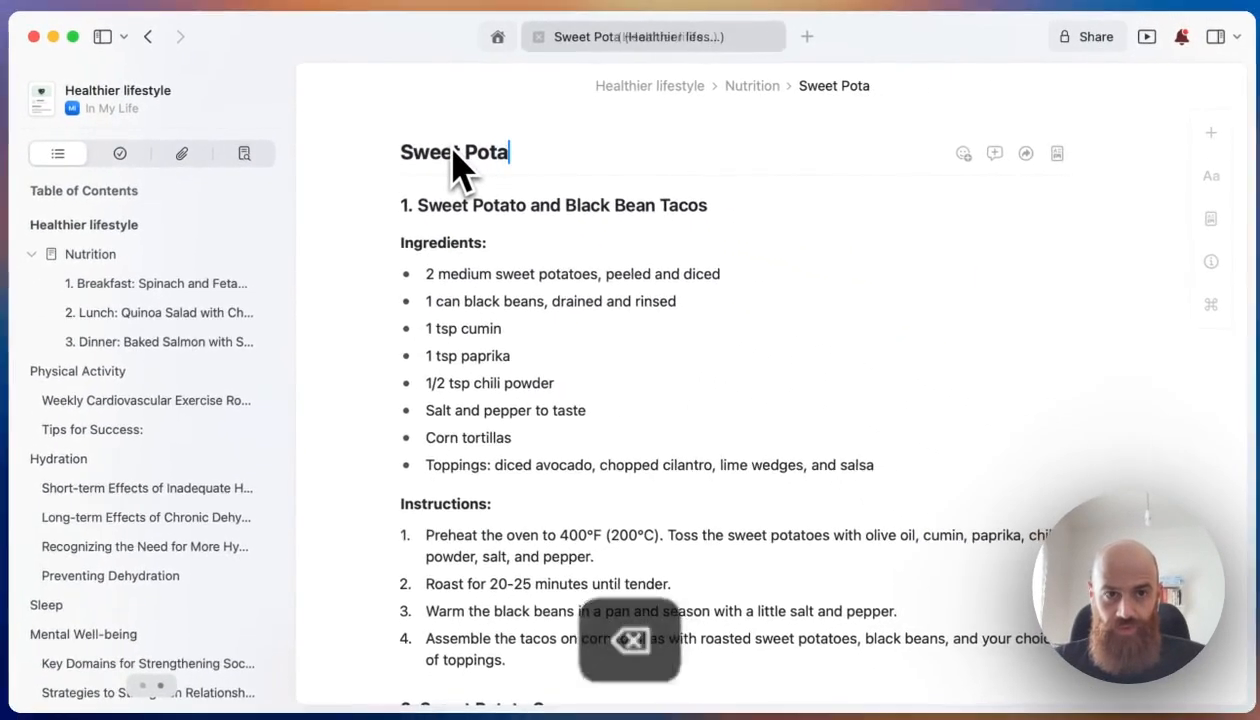
# Title the recipe sub-page 'Sweet Potato' and return to the Nutrition page.
pyautogui.write('to')
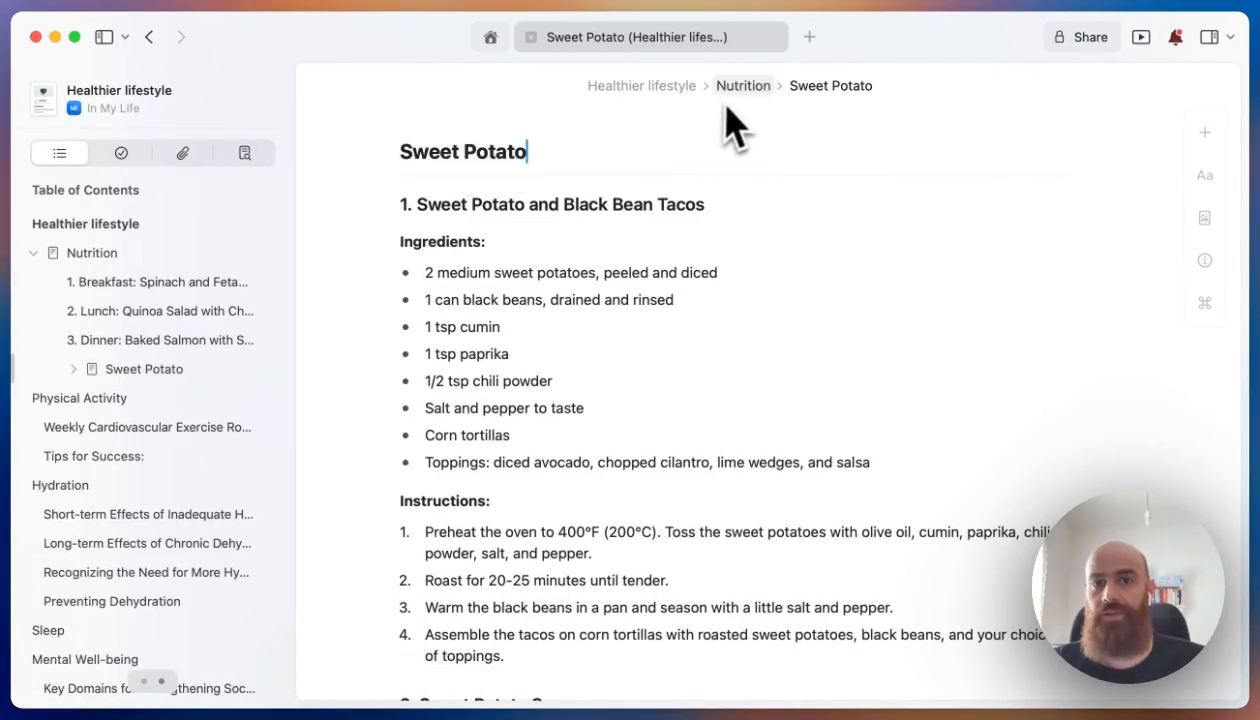
pyautogui.moveTo(793, 113)
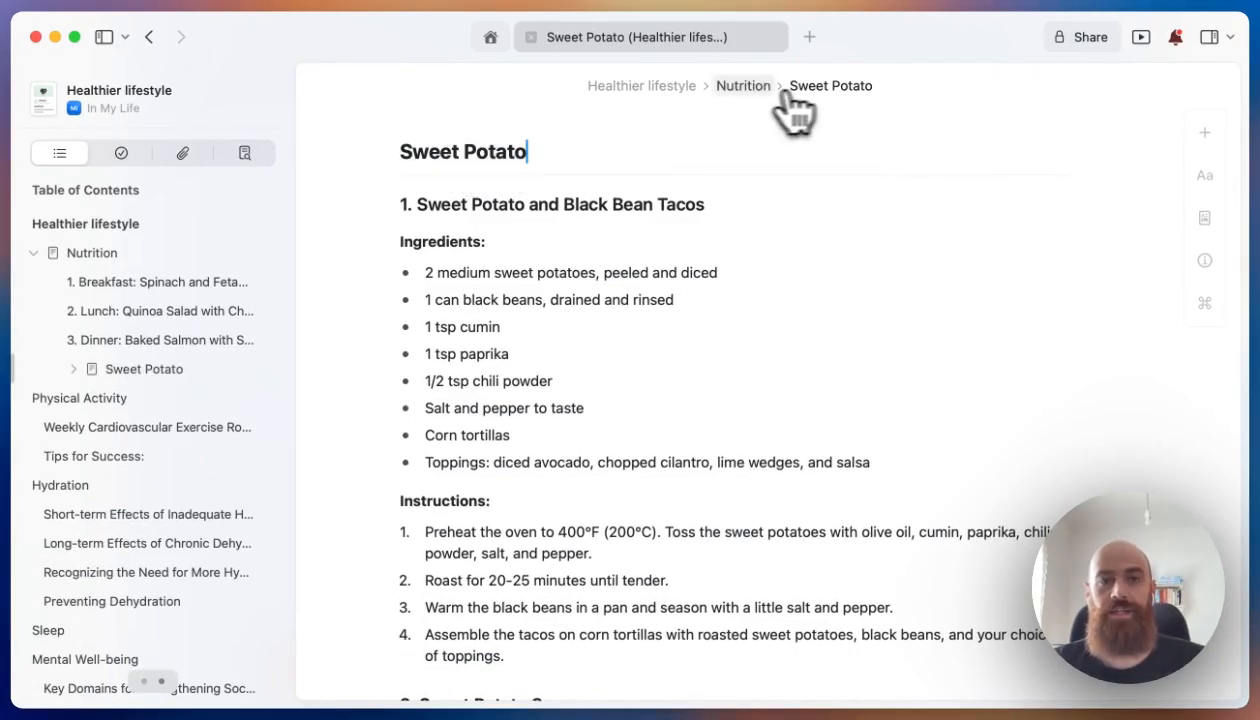
pyautogui.click(743, 85)
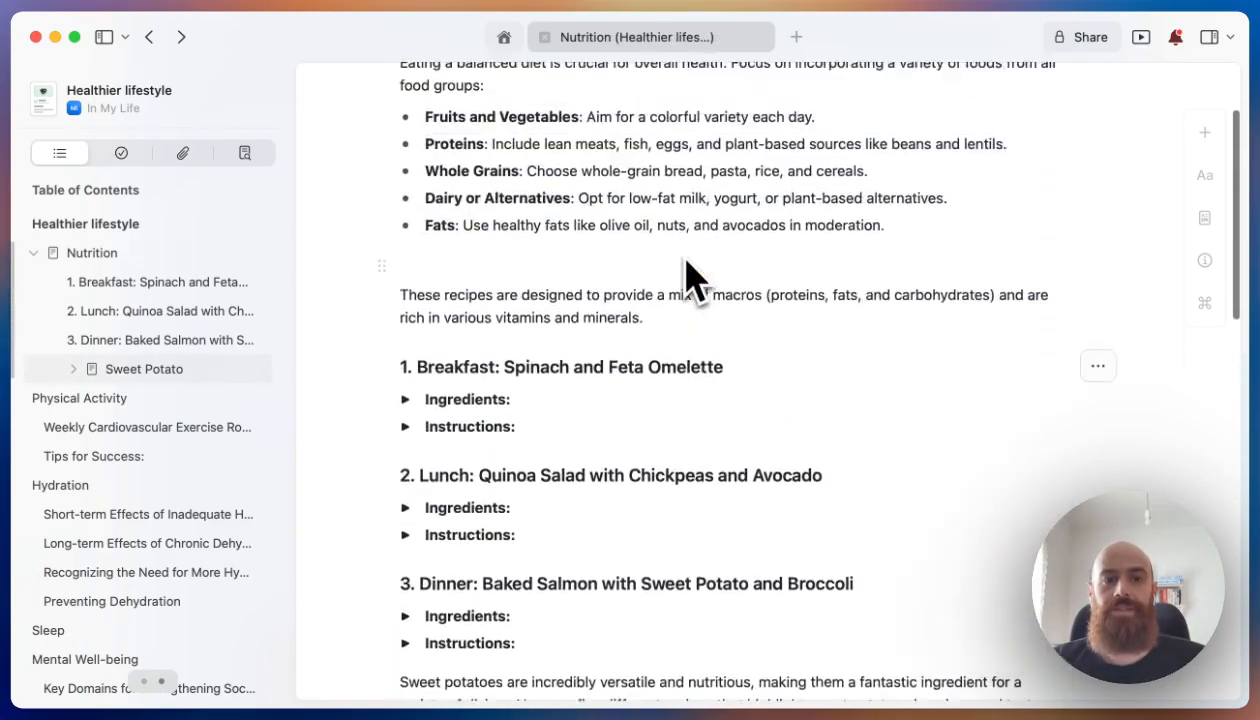
pyautogui.scroll(-3)
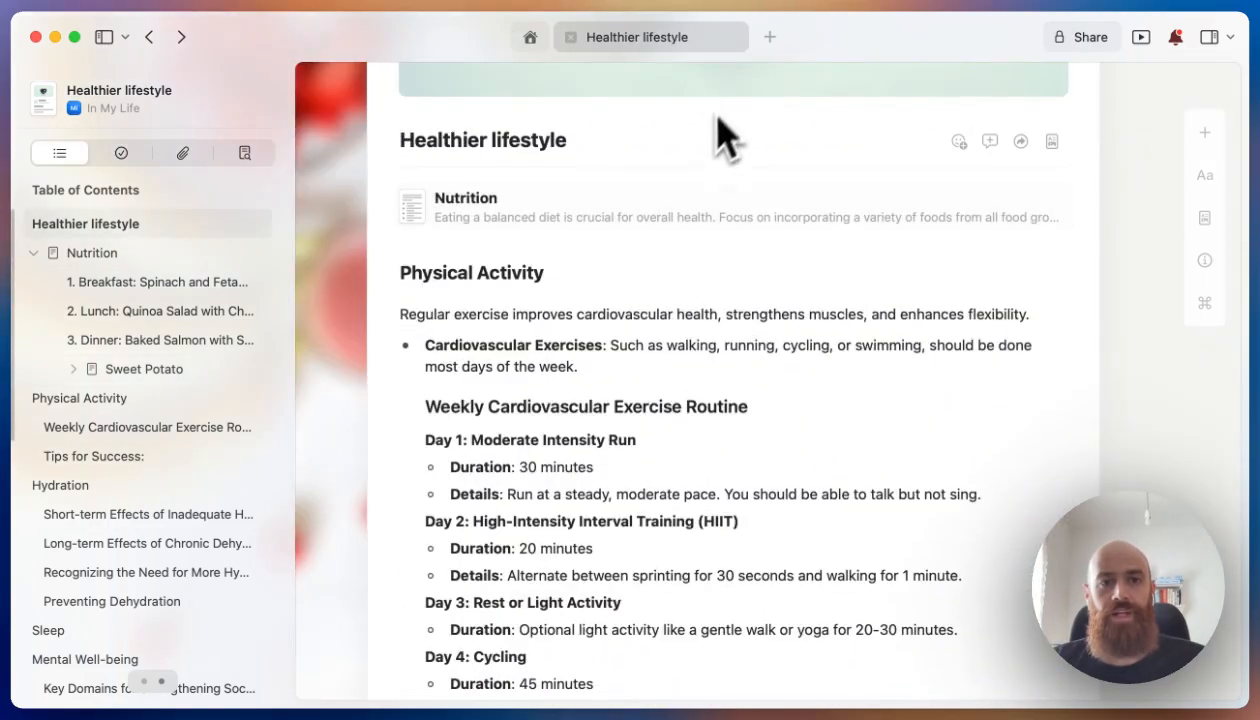
pyautogui.moveTo(601, 293)
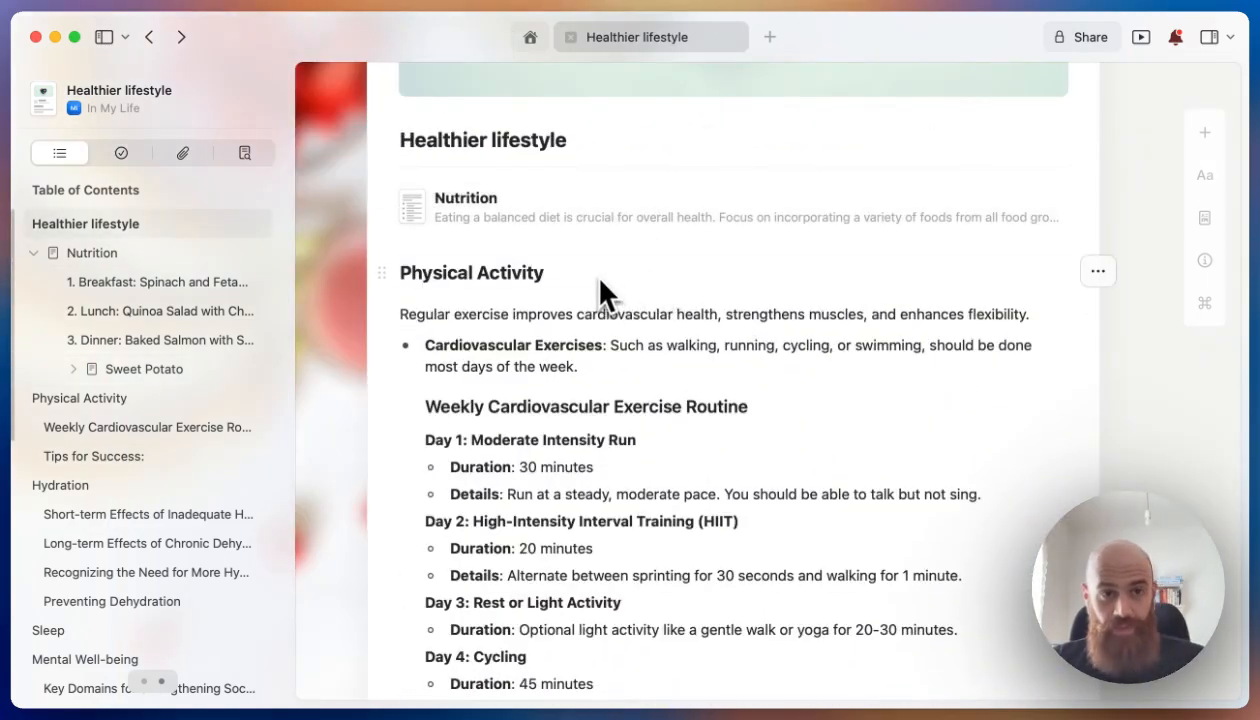
# Turn the Physical Activity section of Healthier lifestyle into its own sub-page.
pyautogui.scroll(-3)
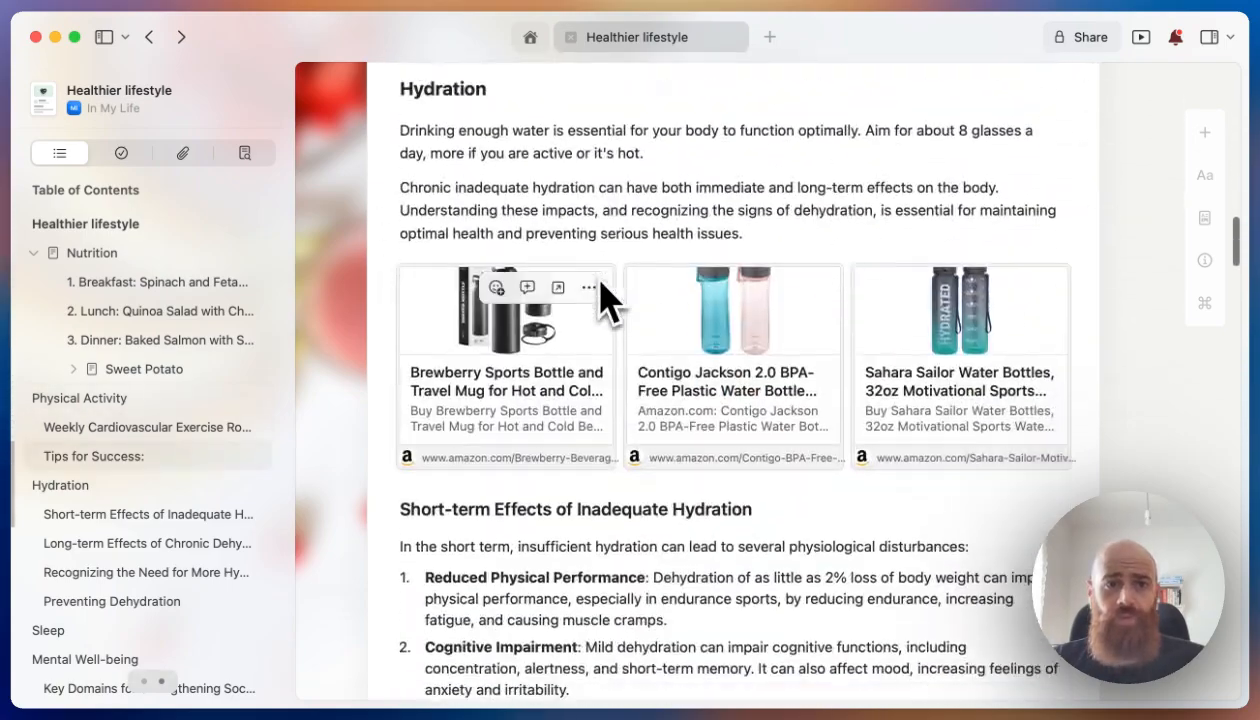
pyautogui.scroll(-3)
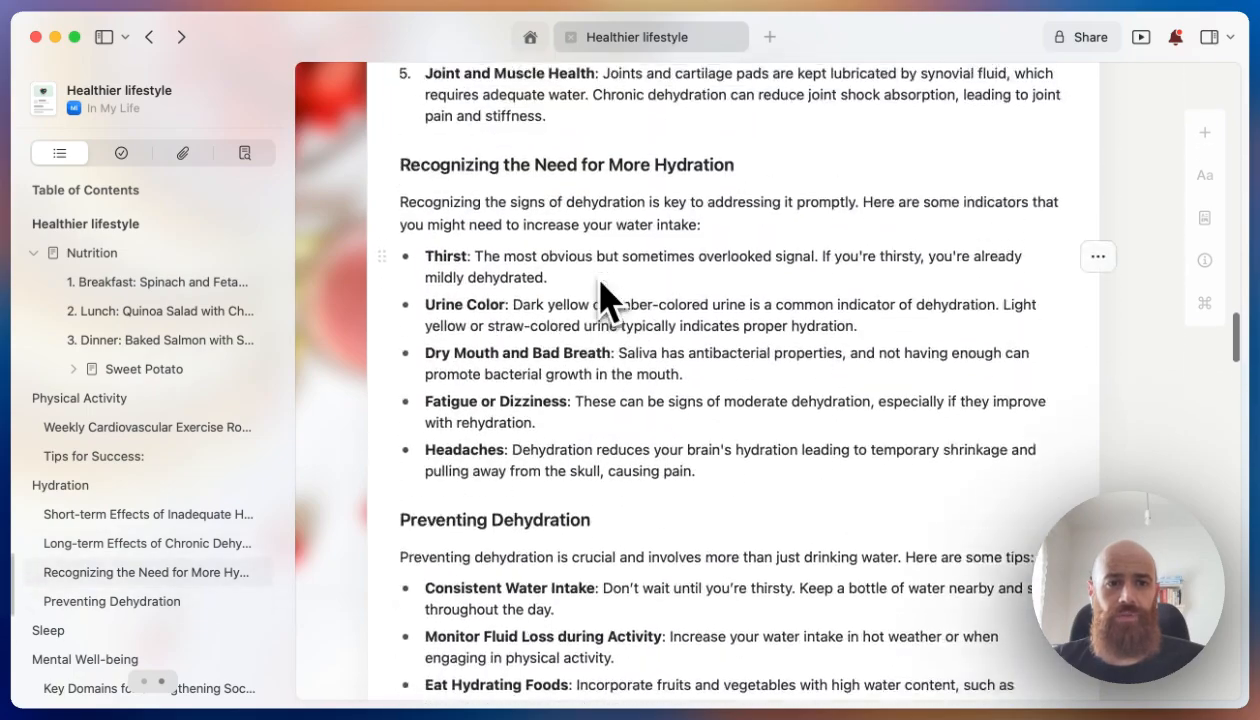
pyautogui.scroll(-3)
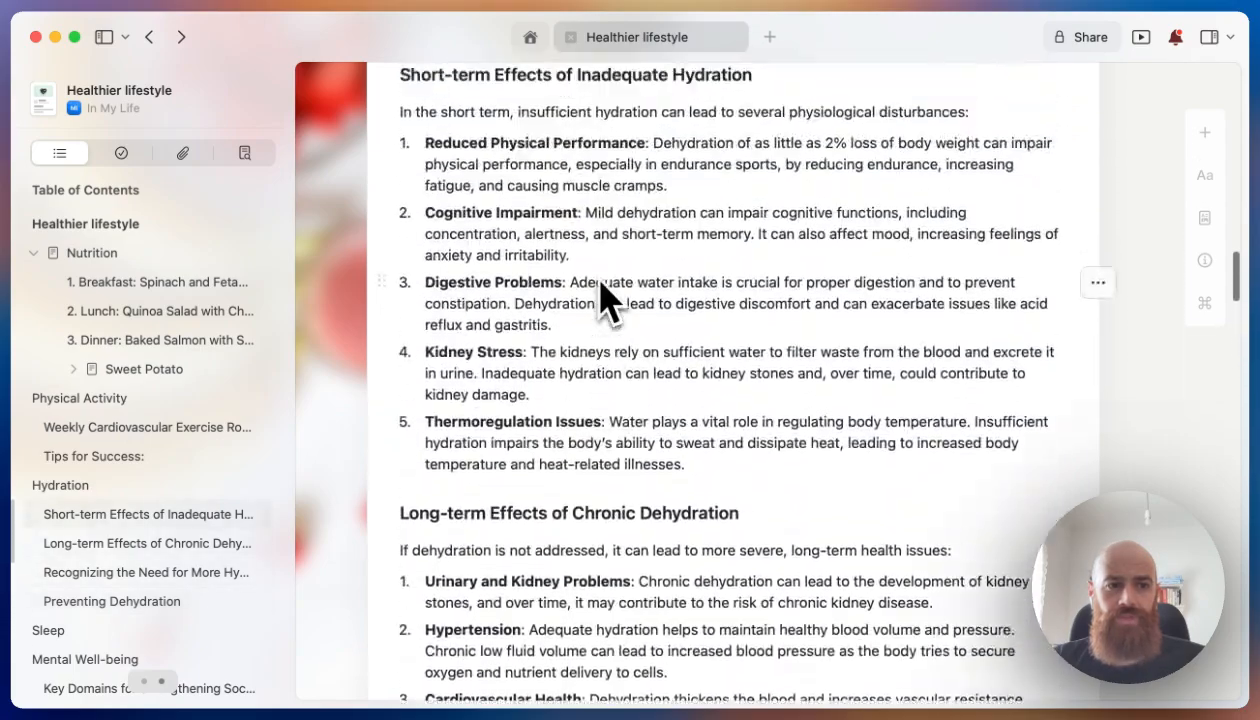
pyautogui.scroll(3)
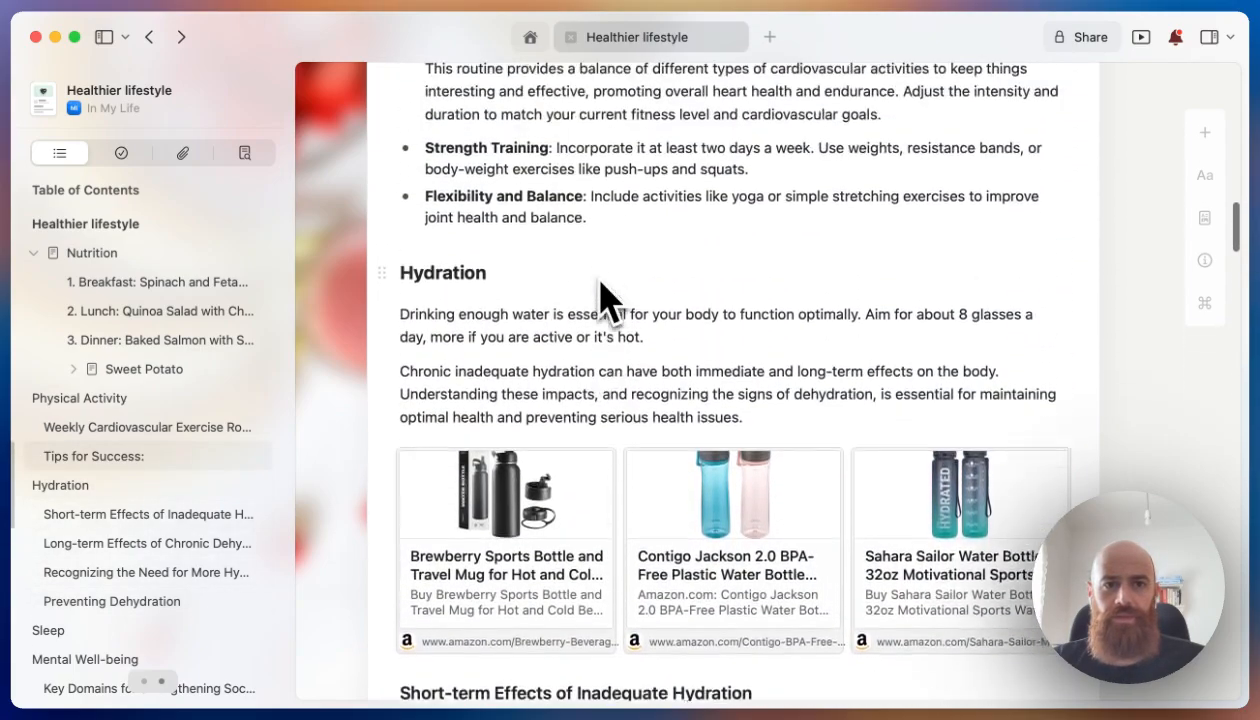
pyautogui.scroll(3)
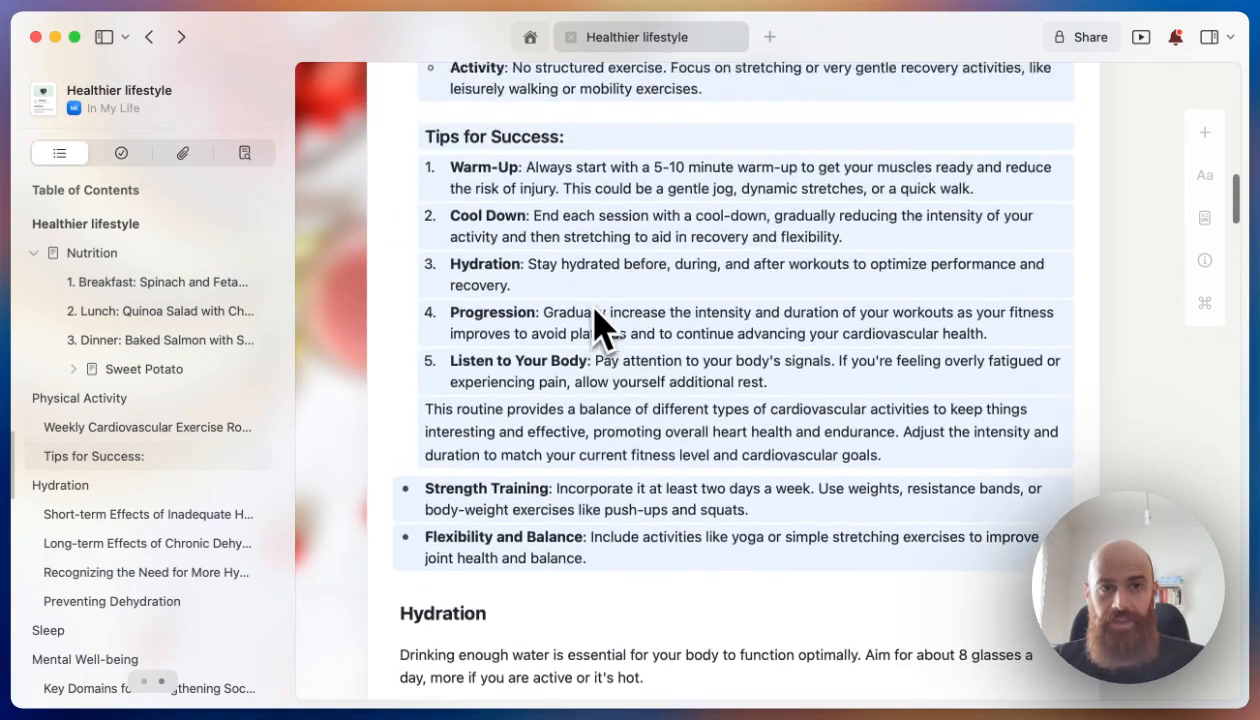
pyautogui.scroll(3)
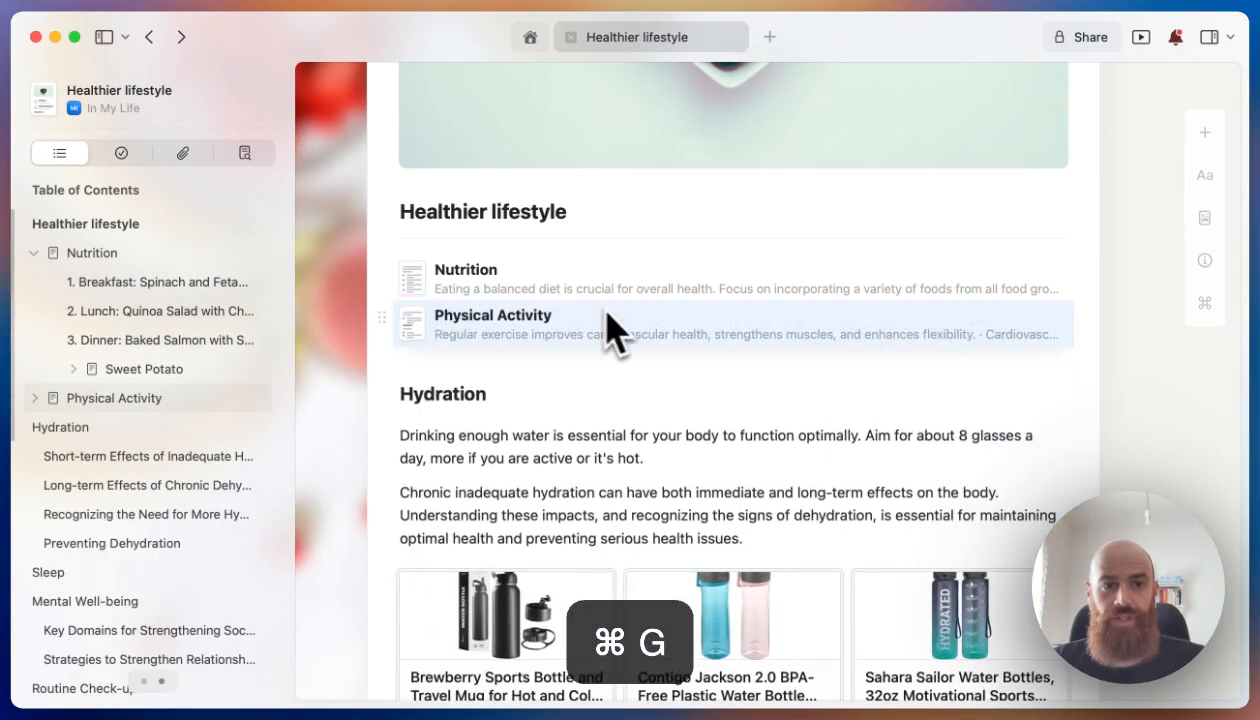
# Scroll to the Hydration and Sleep sections and group each into its own sub-page.
pyautogui.scroll(-3)
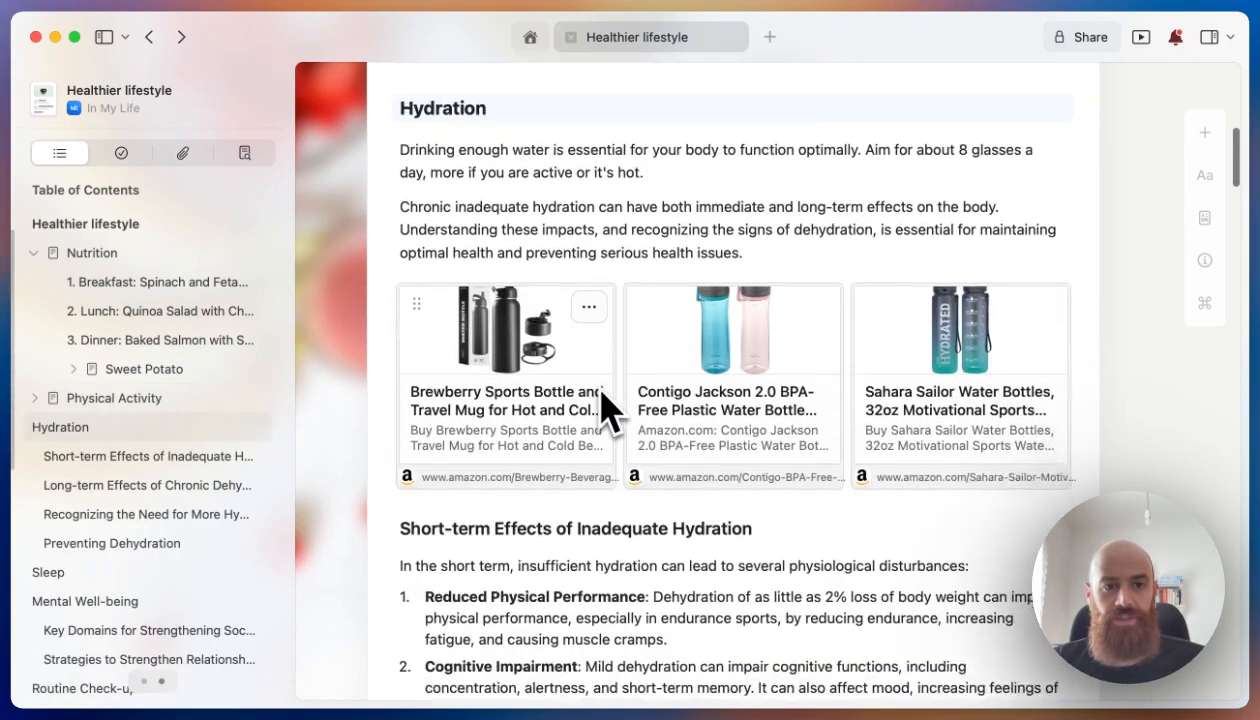
pyautogui.scroll(-3)
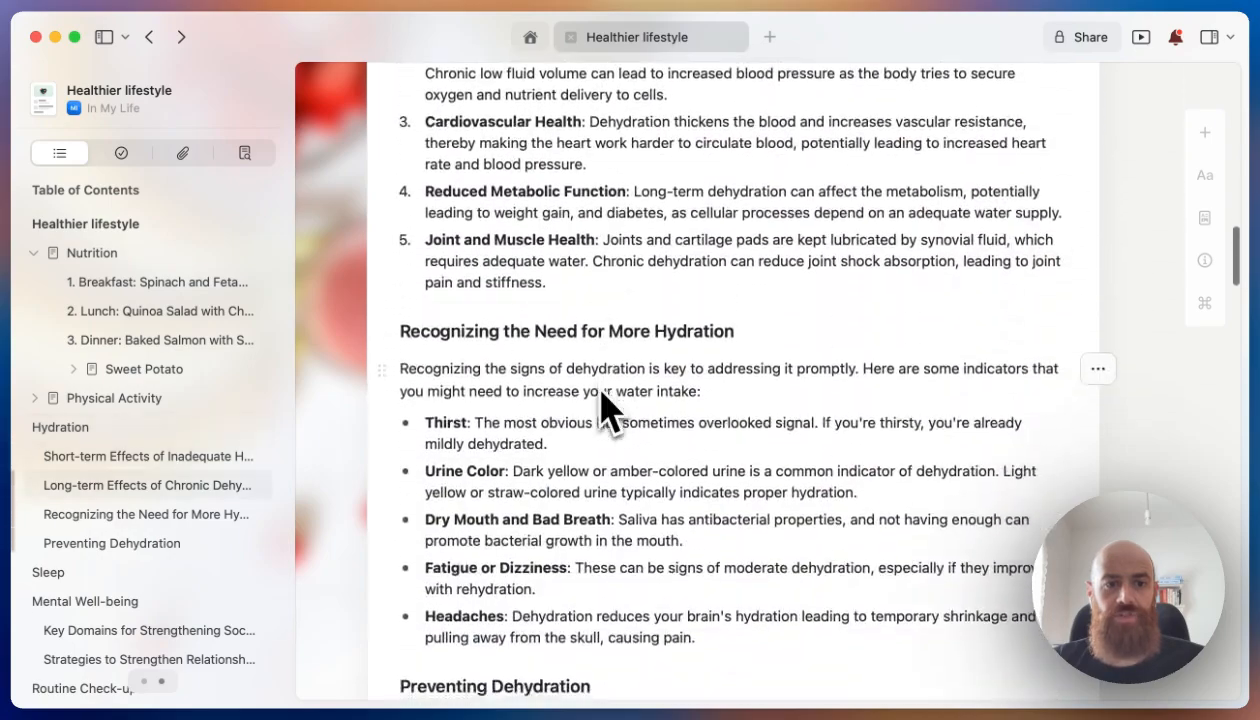
pyautogui.scroll(-3)
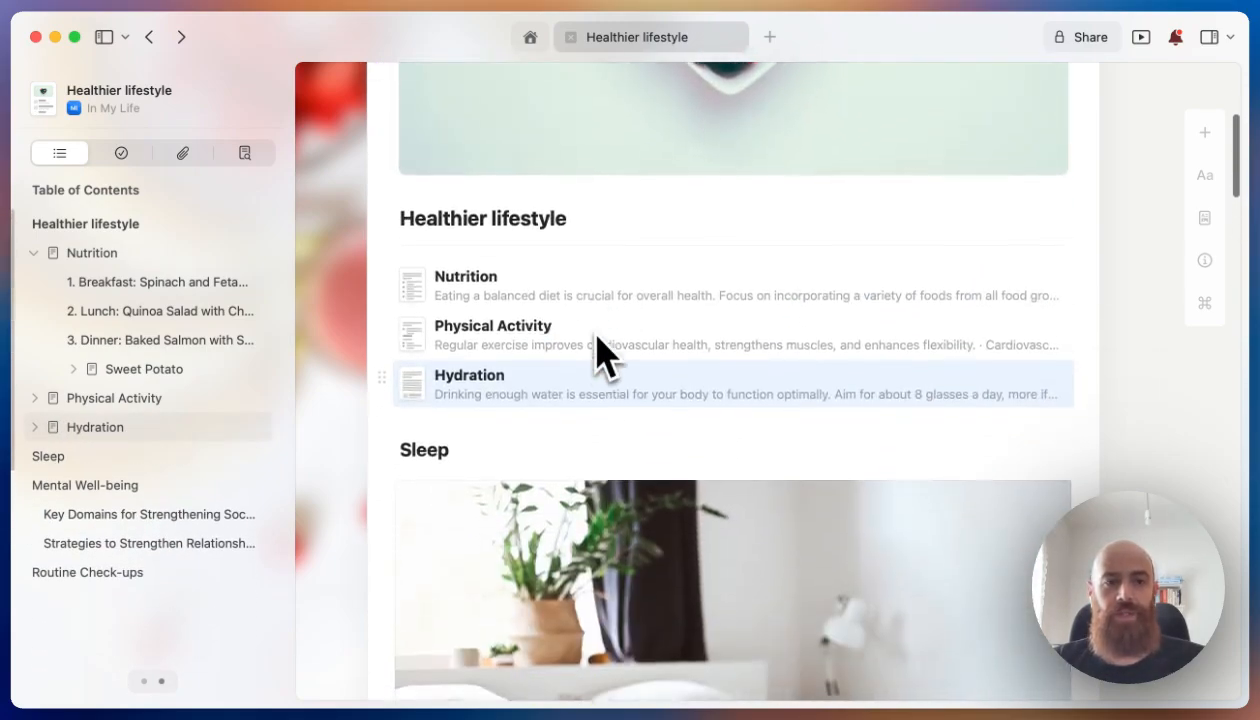
pyautogui.scroll(-3)
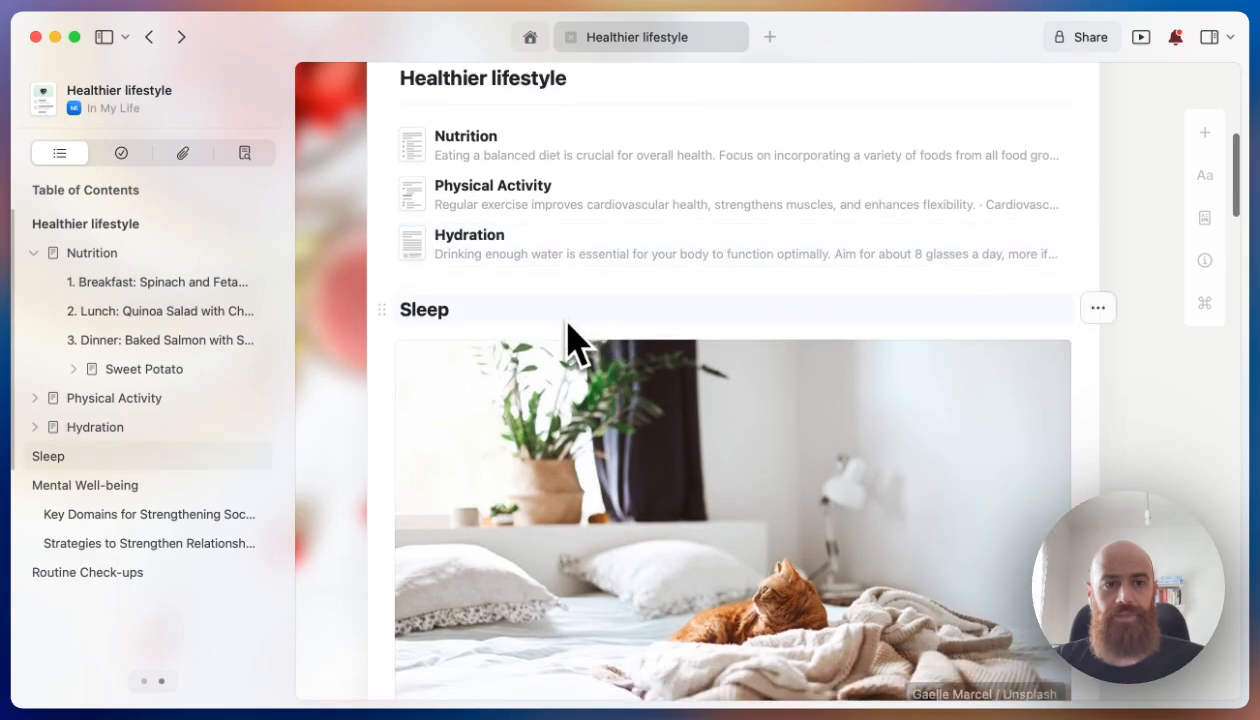
pyautogui.scroll(-3)
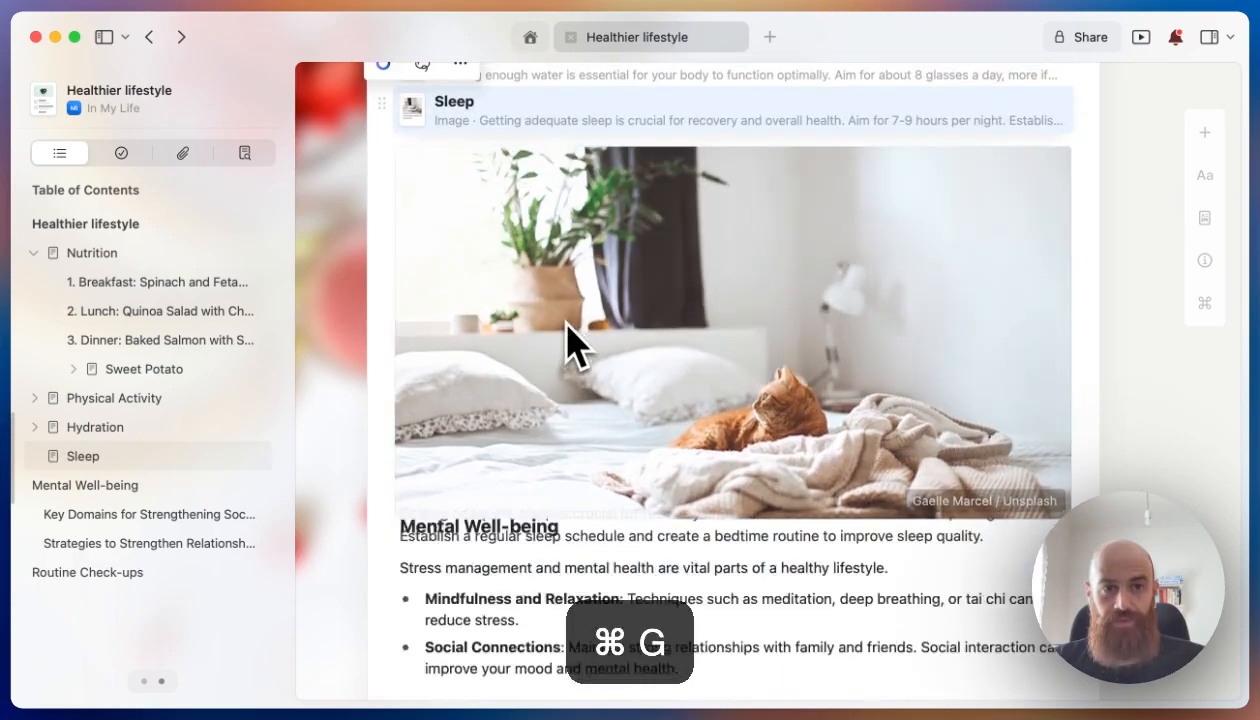
# Turn the Mental Well-being section into a sub-page with Cmd+G.
pyautogui.scroll(-3)
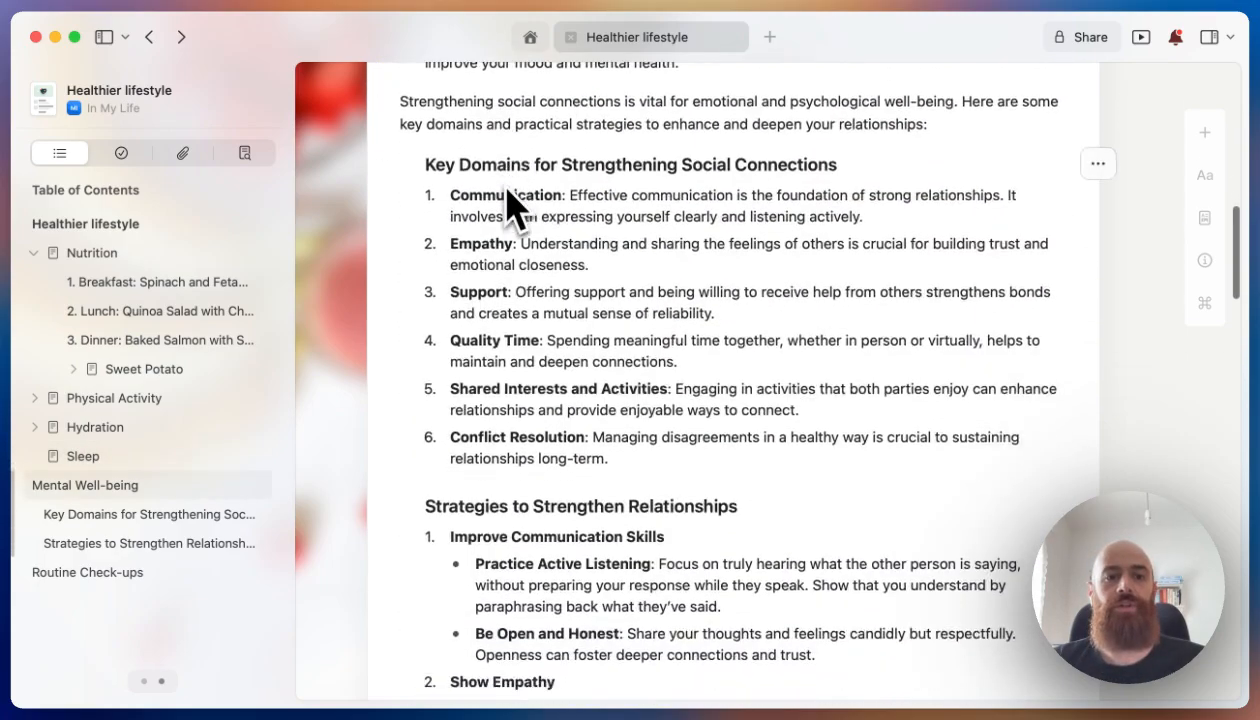
pyautogui.scroll(-3)
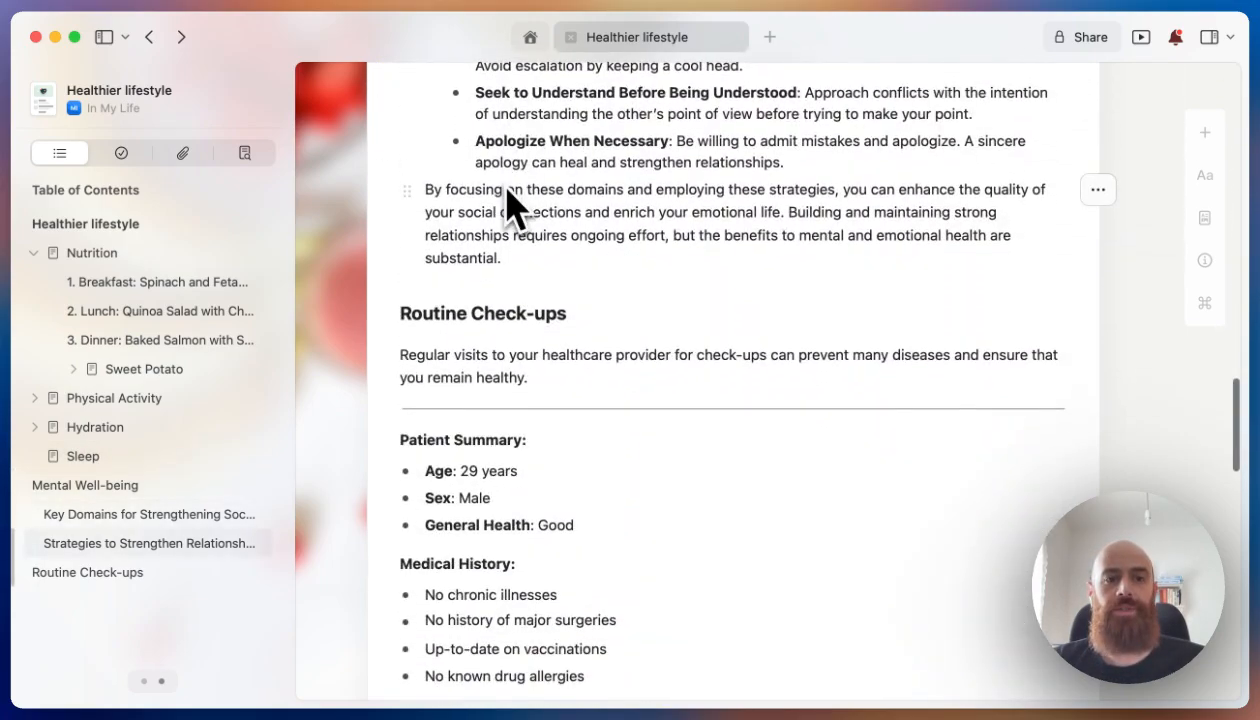
pyautogui.press('cmd+g')
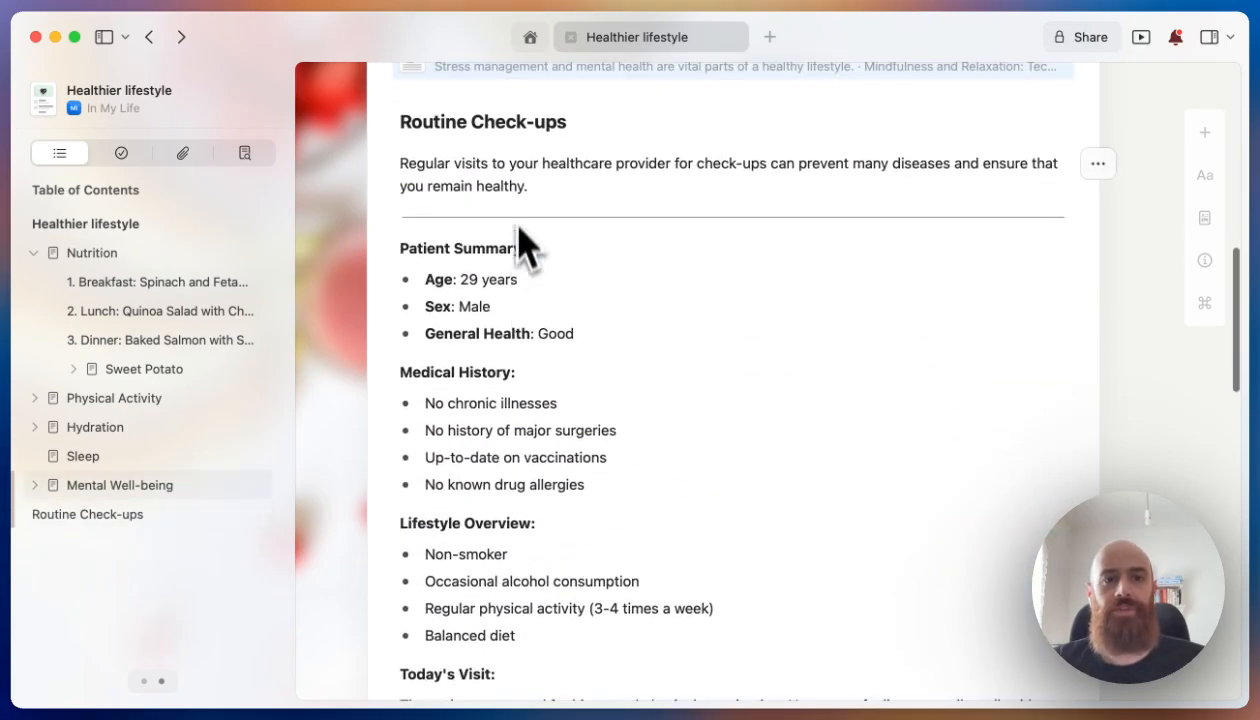
# Turn the Routine Check-ups section into a sub-page with Cmd+G.
pyautogui.scroll(-3)
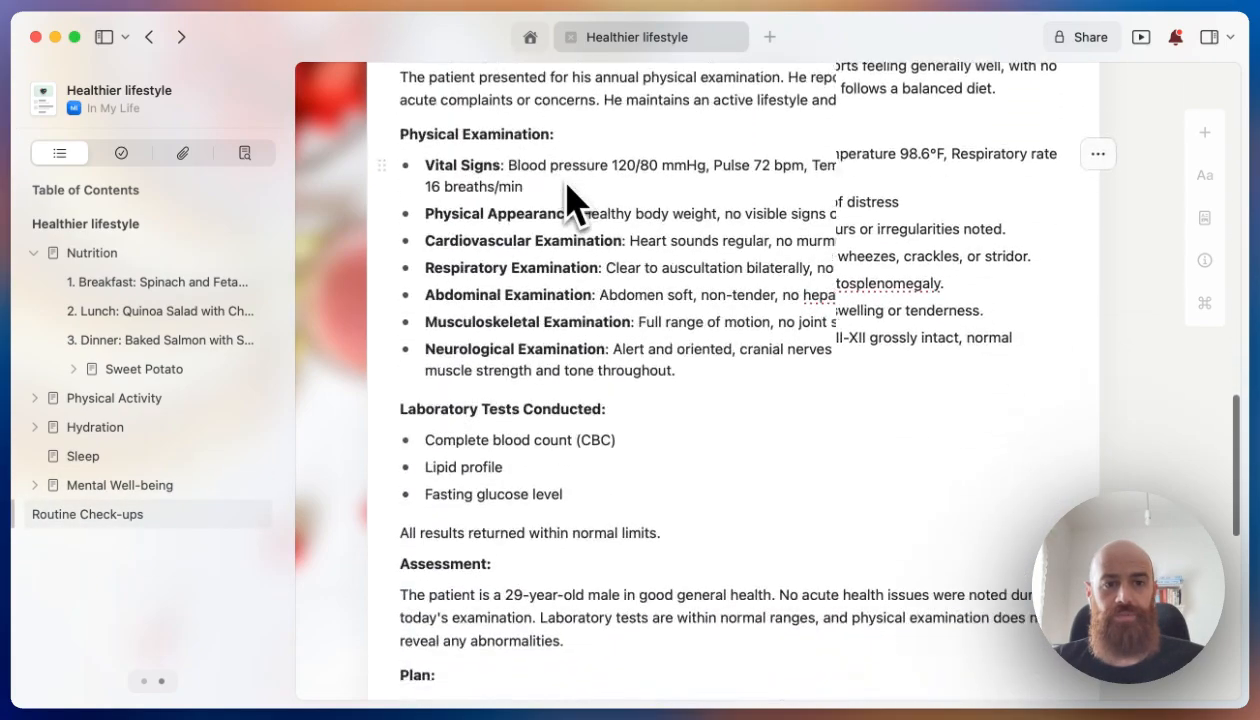
pyautogui.scroll(-3)
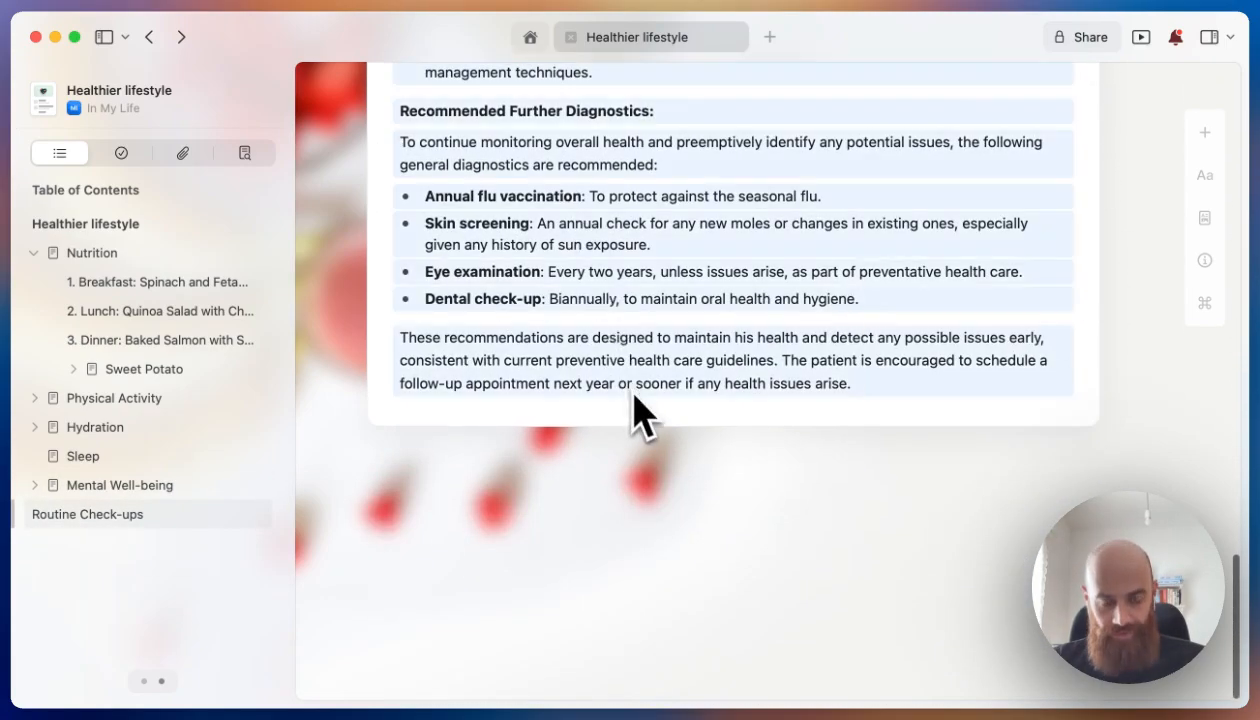
pyautogui.press('cmd+g')
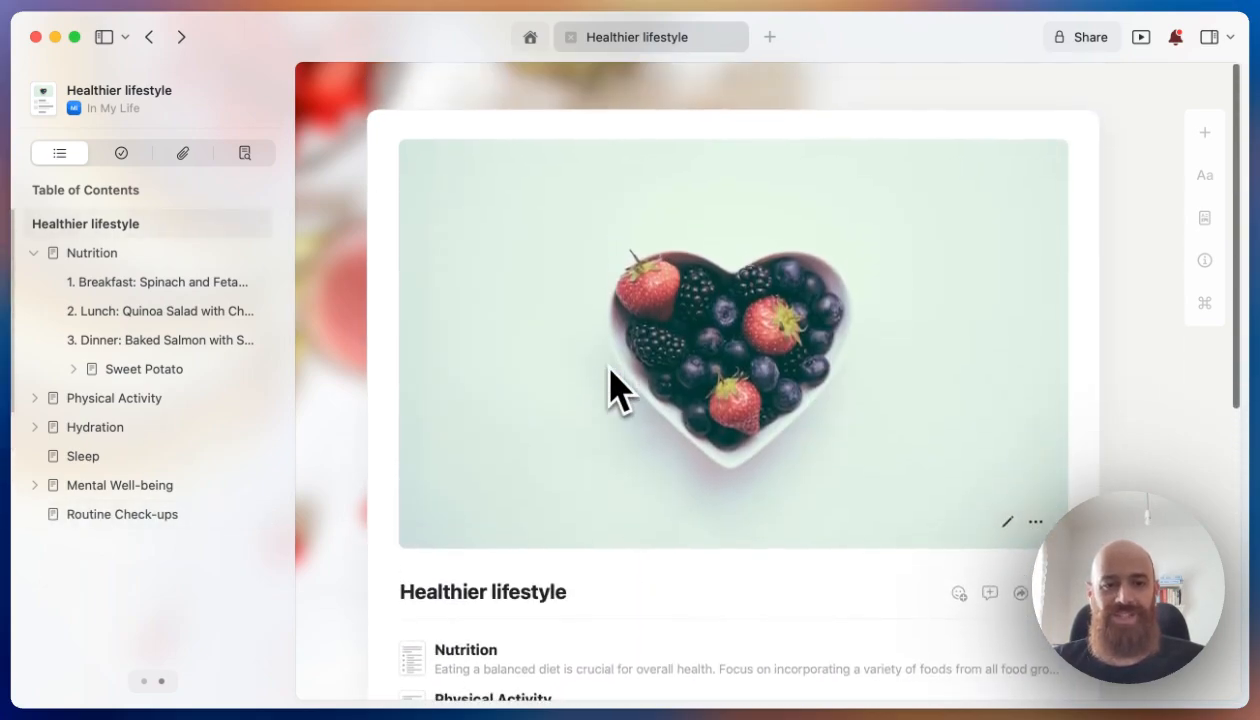
pyautogui.scroll(-3)
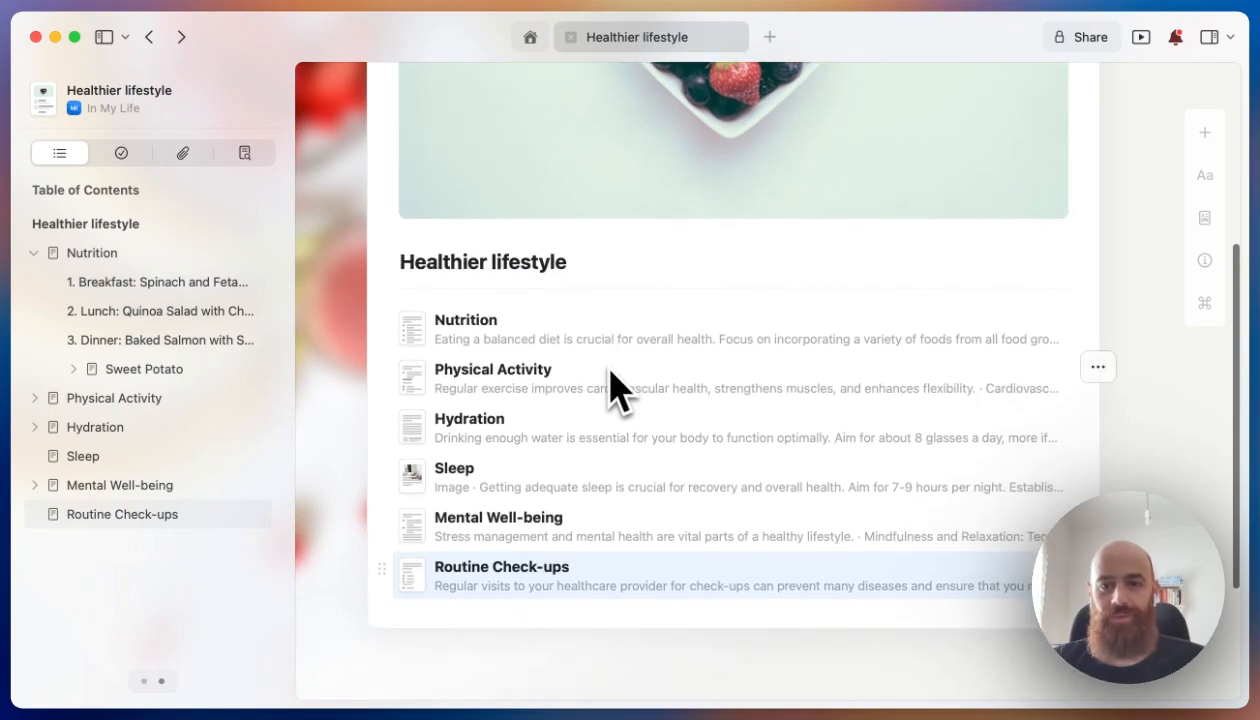
pyautogui.scroll(3)
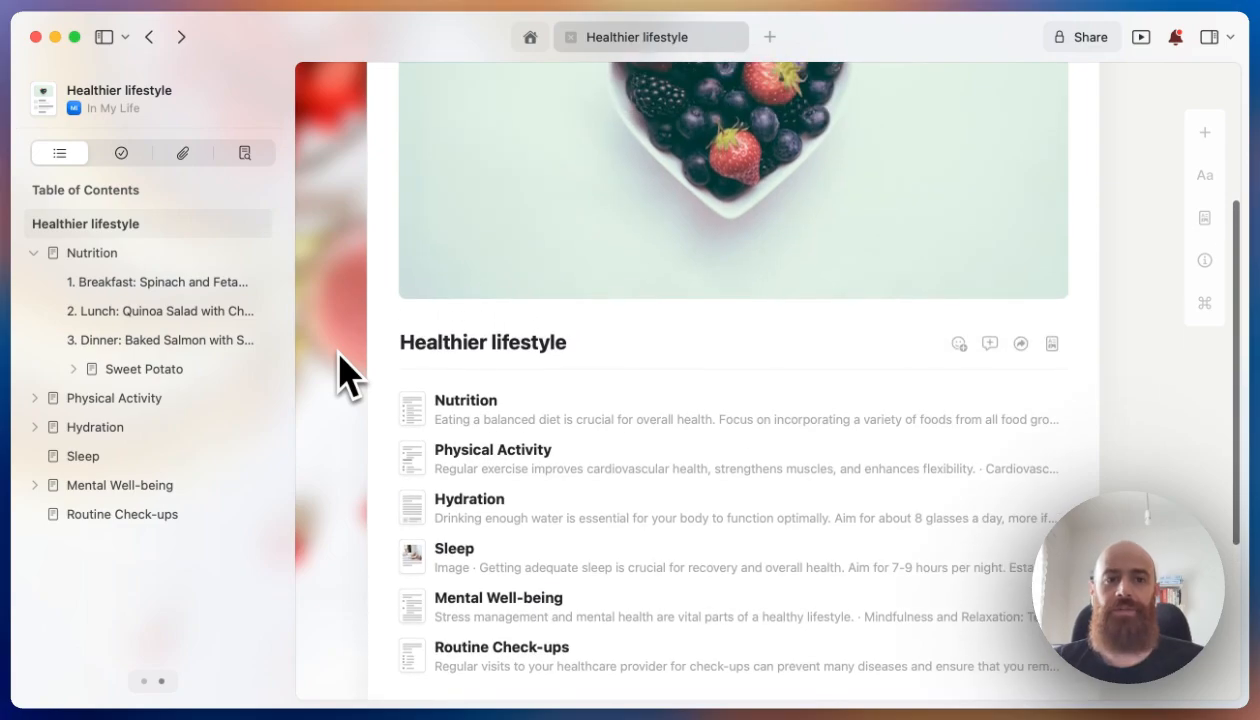
pyautogui.scroll(-3)
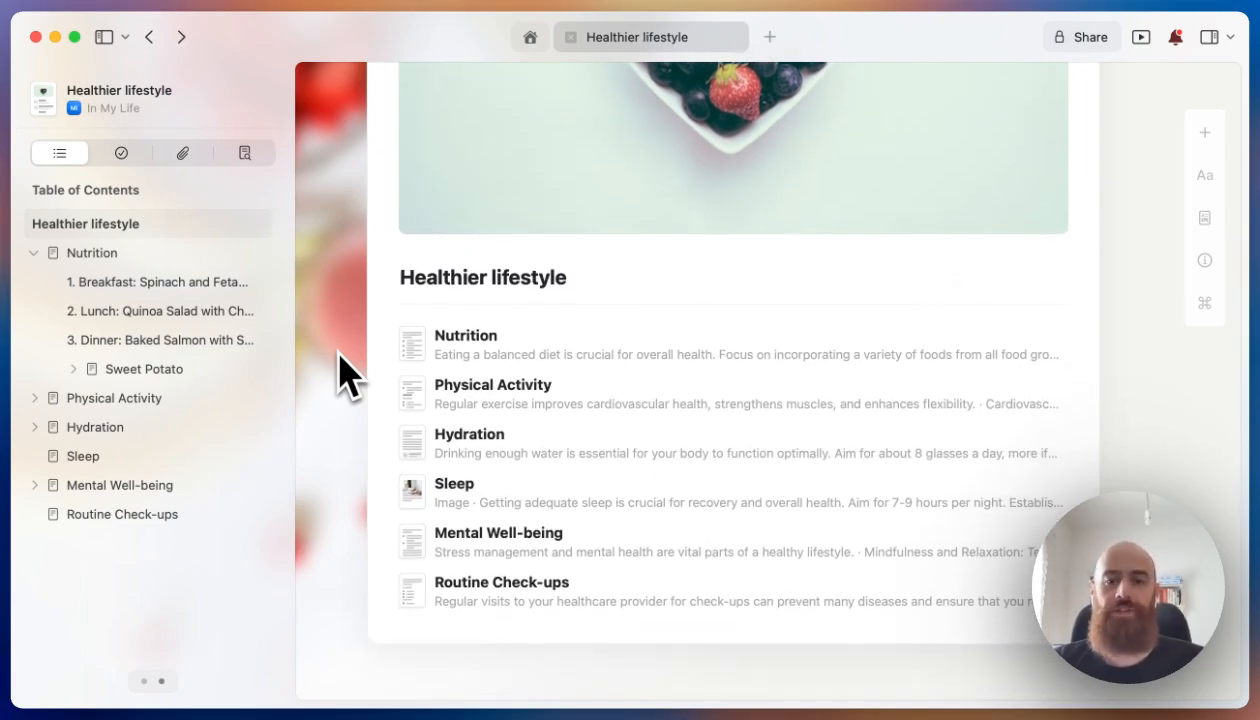
pyautogui.moveTo(485, 525)
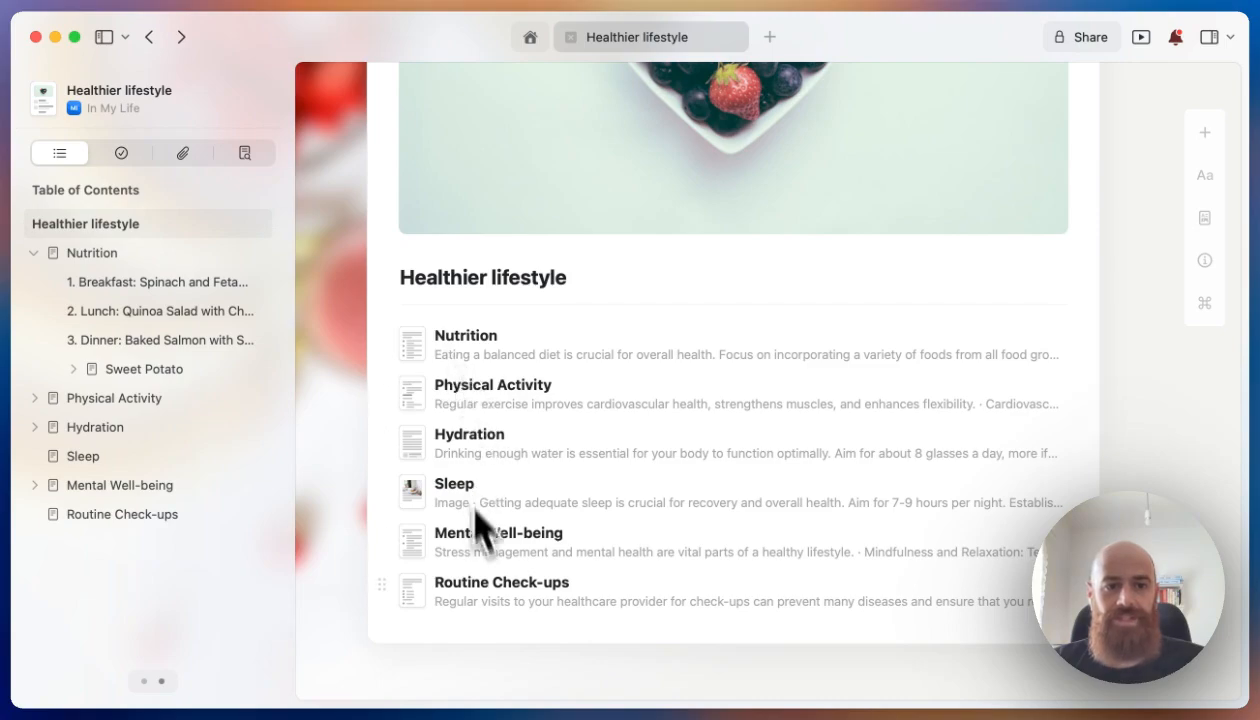
pyautogui.moveTo(410, 355)
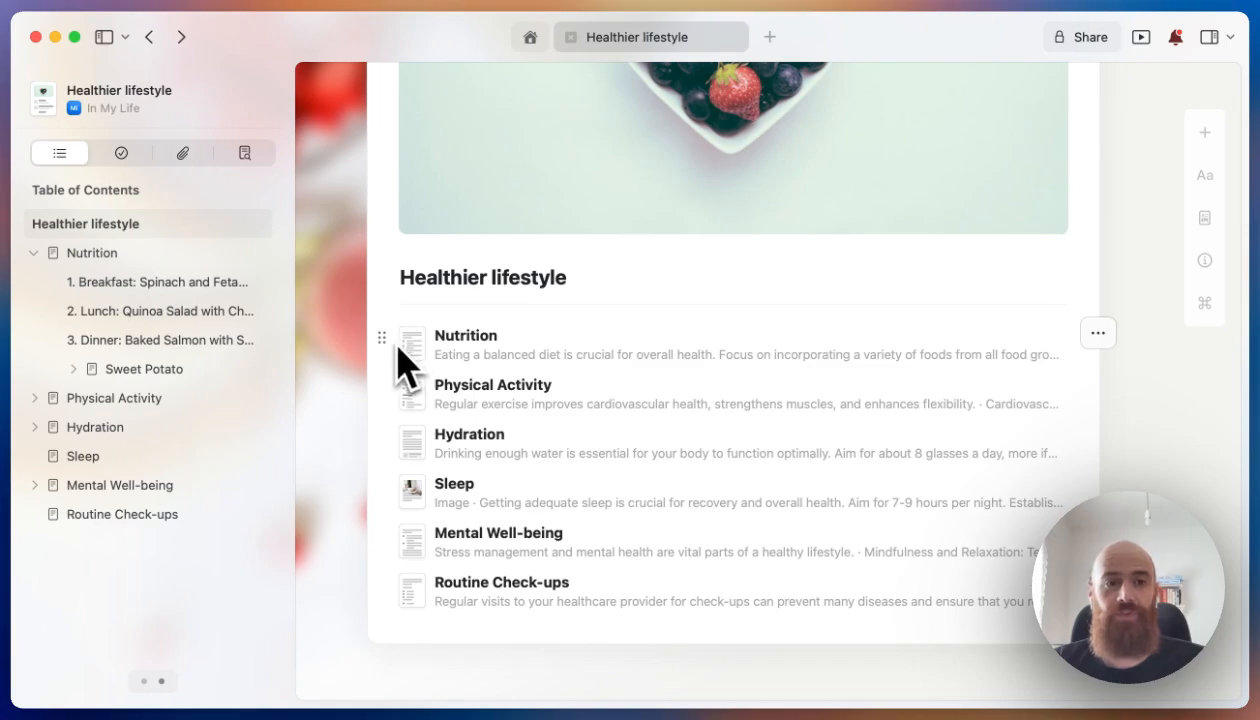
pyautogui.moveTo(370, 350)
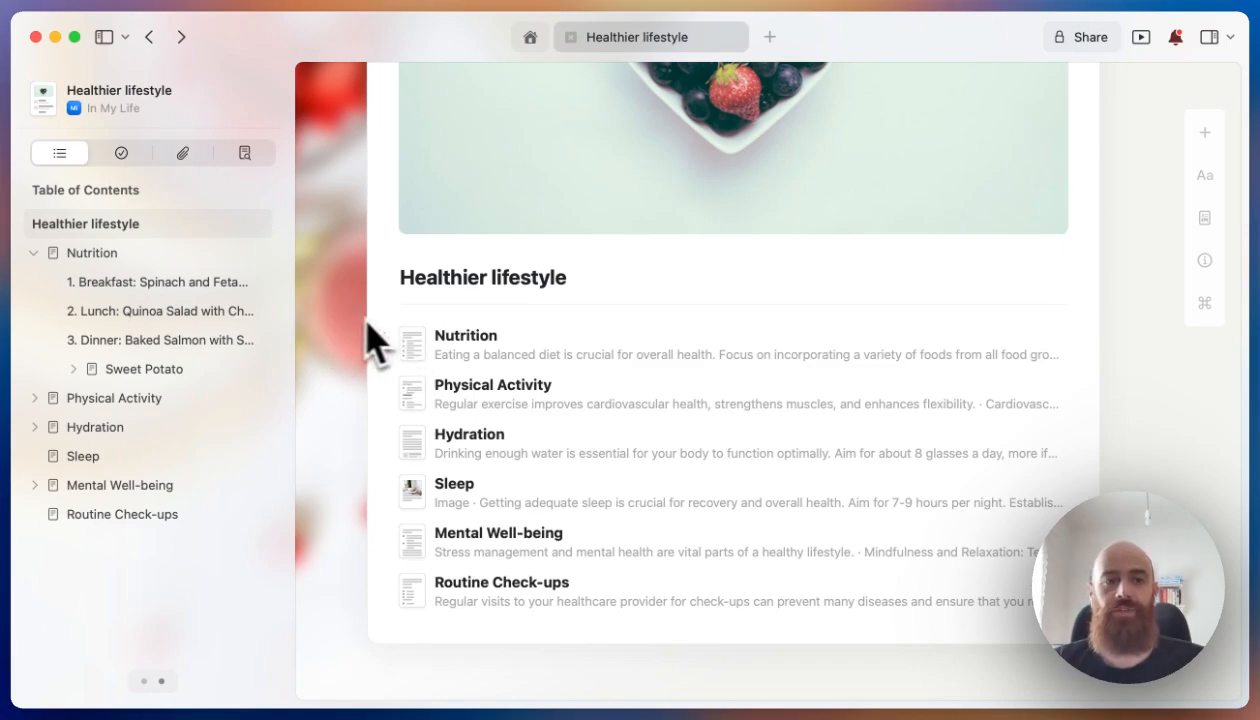
pyautogui.moveTo(415, 420)
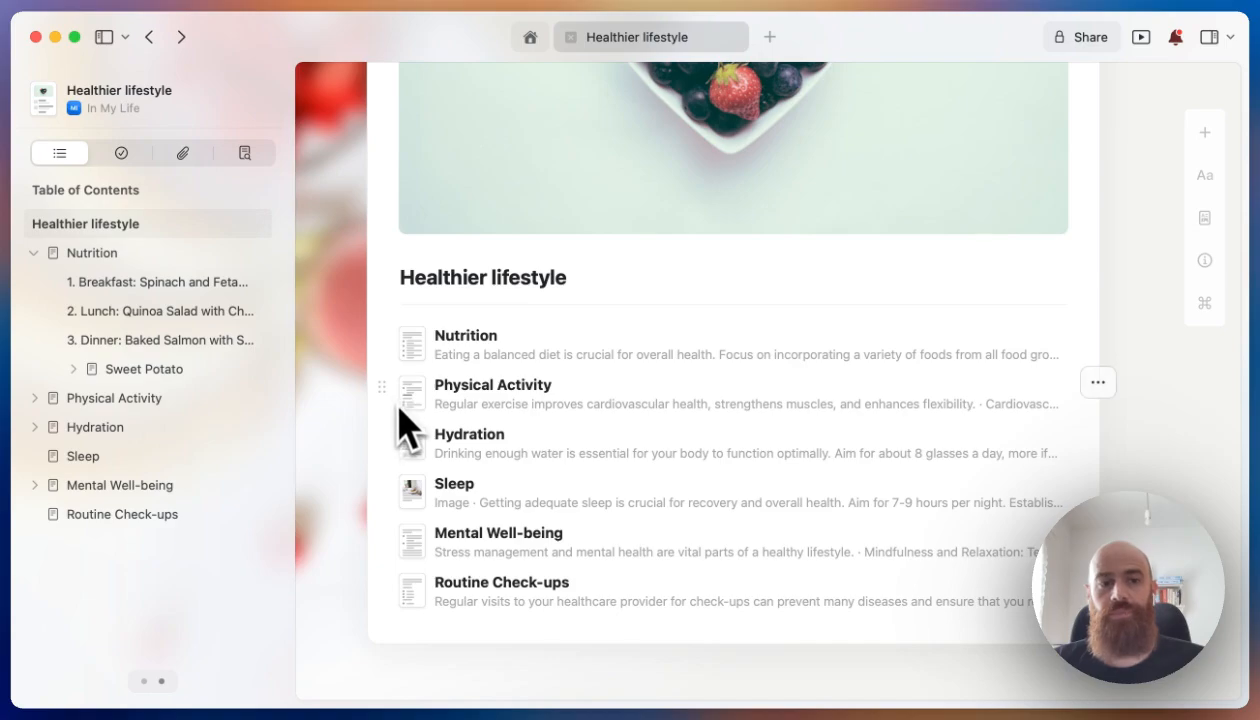
pyautogui.moveTo(333, 397)
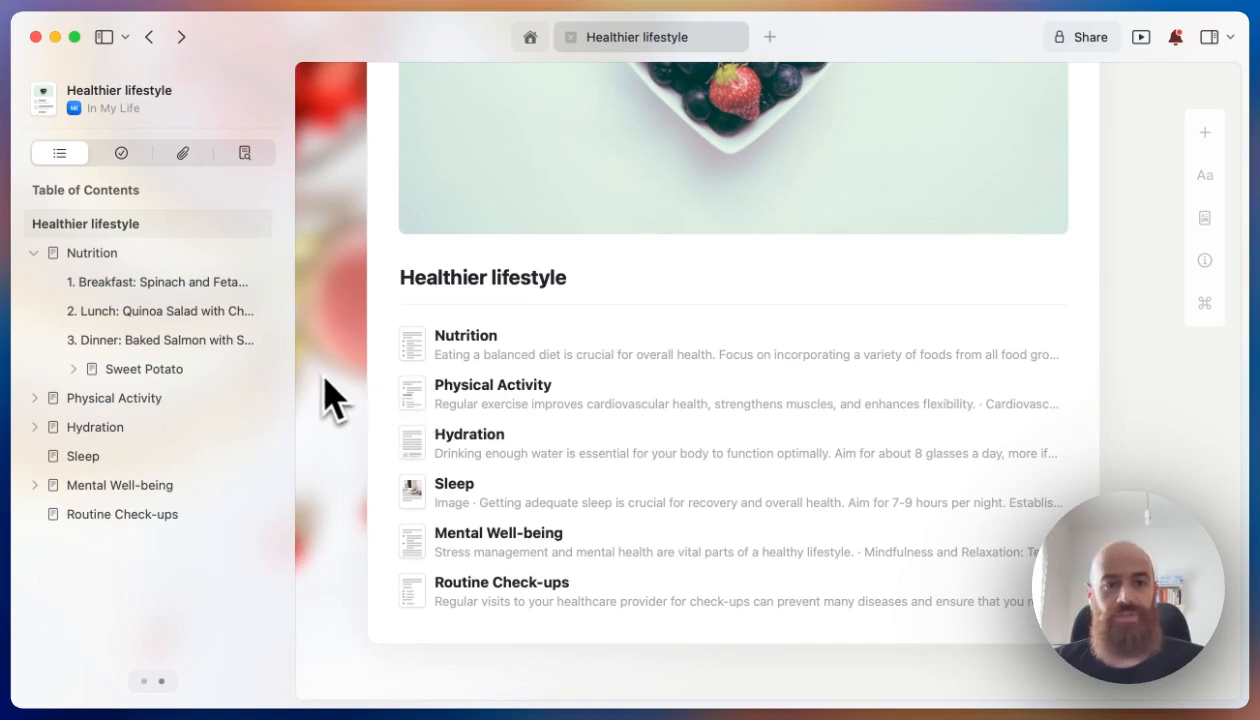
pyautogui.moveTo(540, 390)
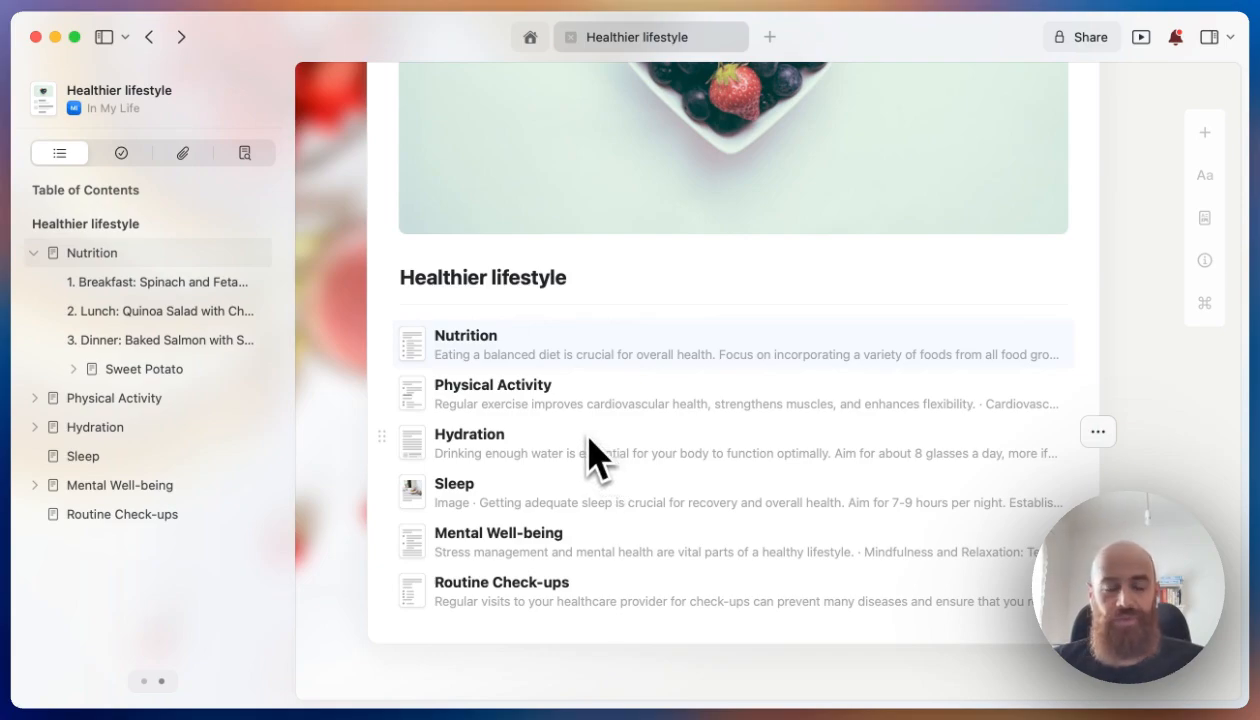
pyautogui.moveTo(590, 460)
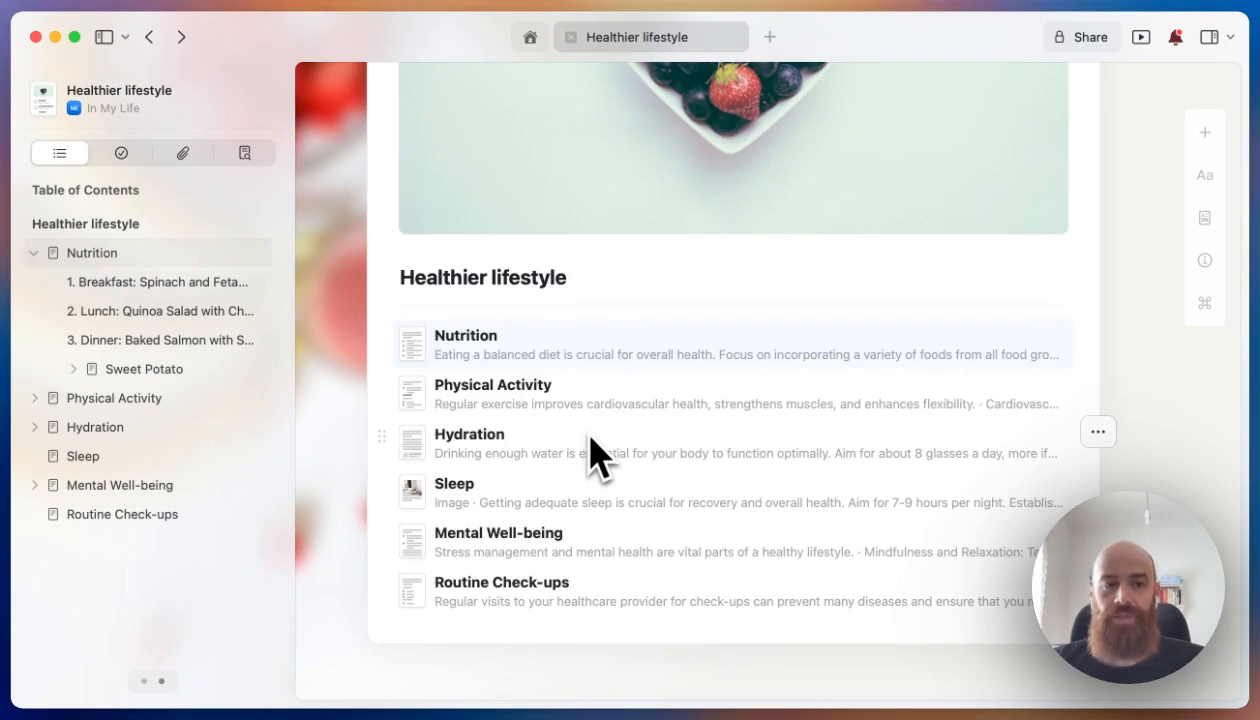
pyautogui.moveTo(553, 384)
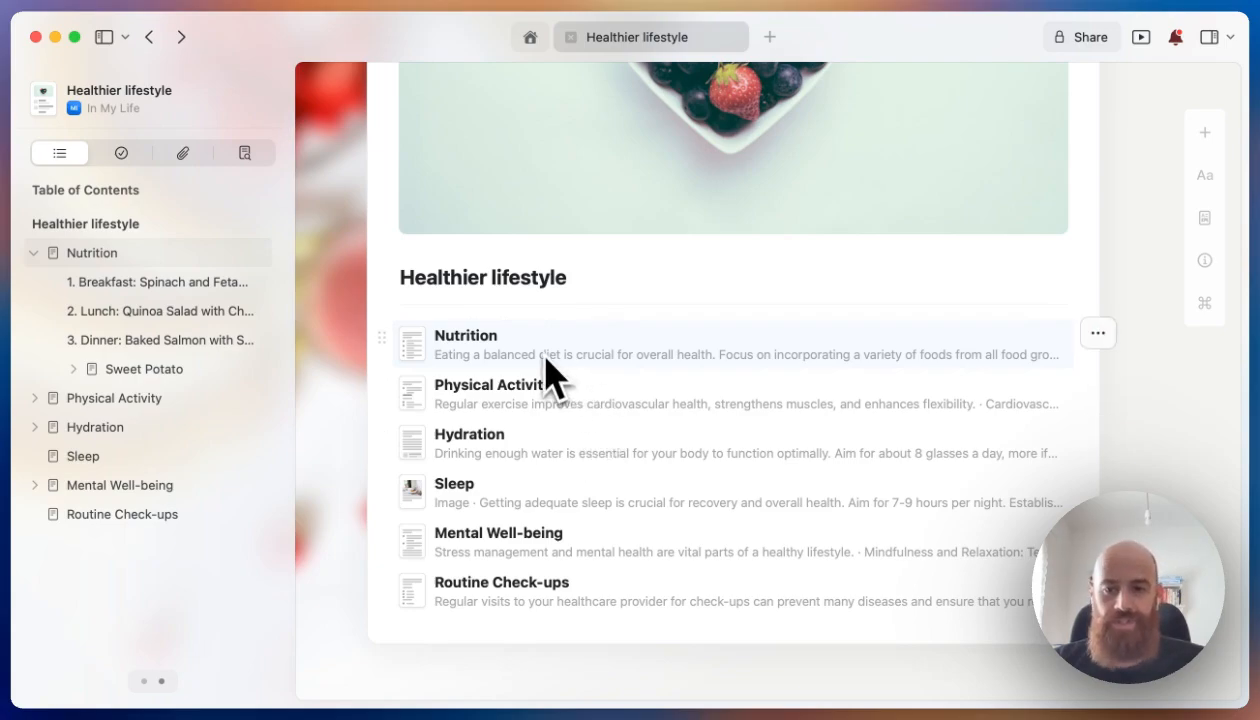
pyautogui.moveTo(570, 405)
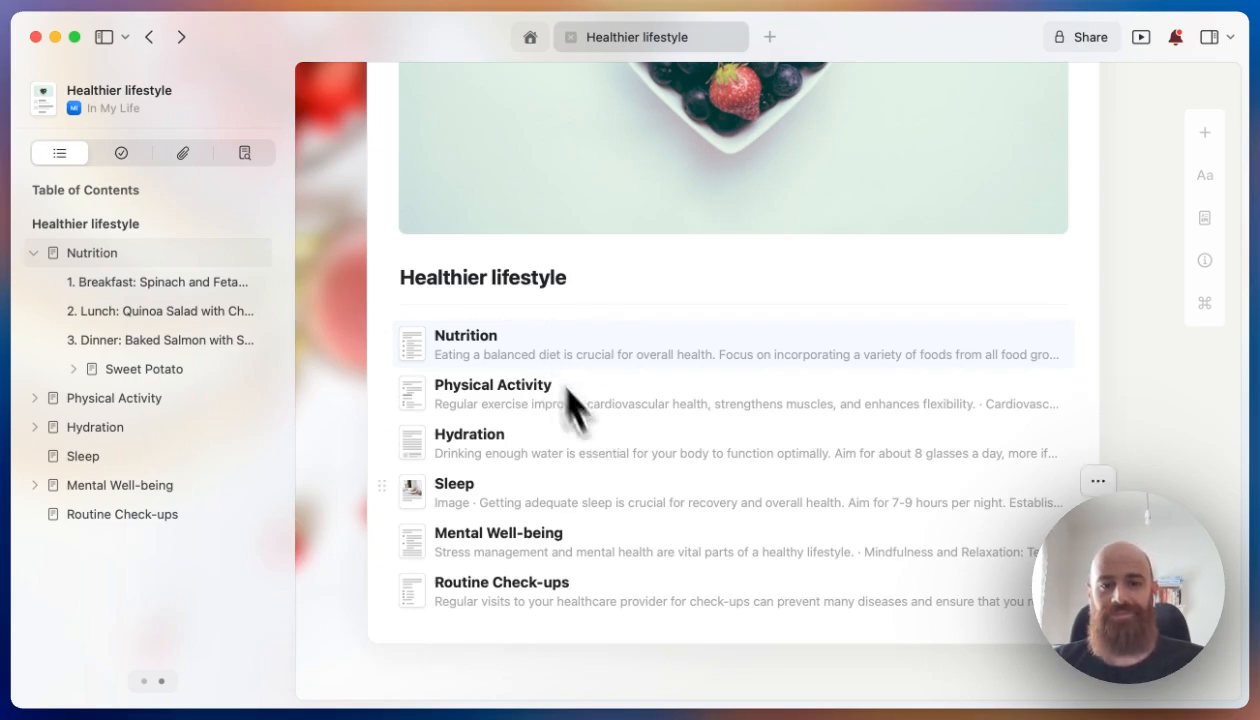